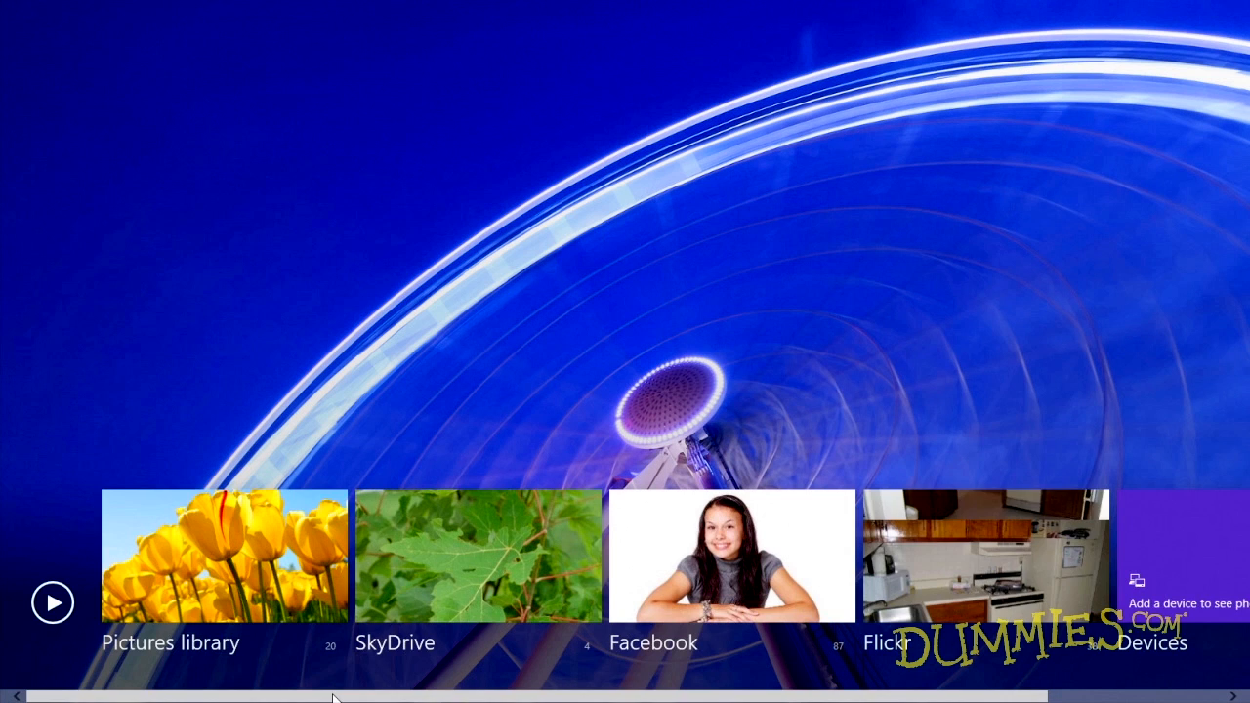
Scroll through the Photos home tiles showing SkyDrive, Facebook and Flickr sources.
{"action": "scroll", "scroll_direction": "right", "scroll_amount": 3}
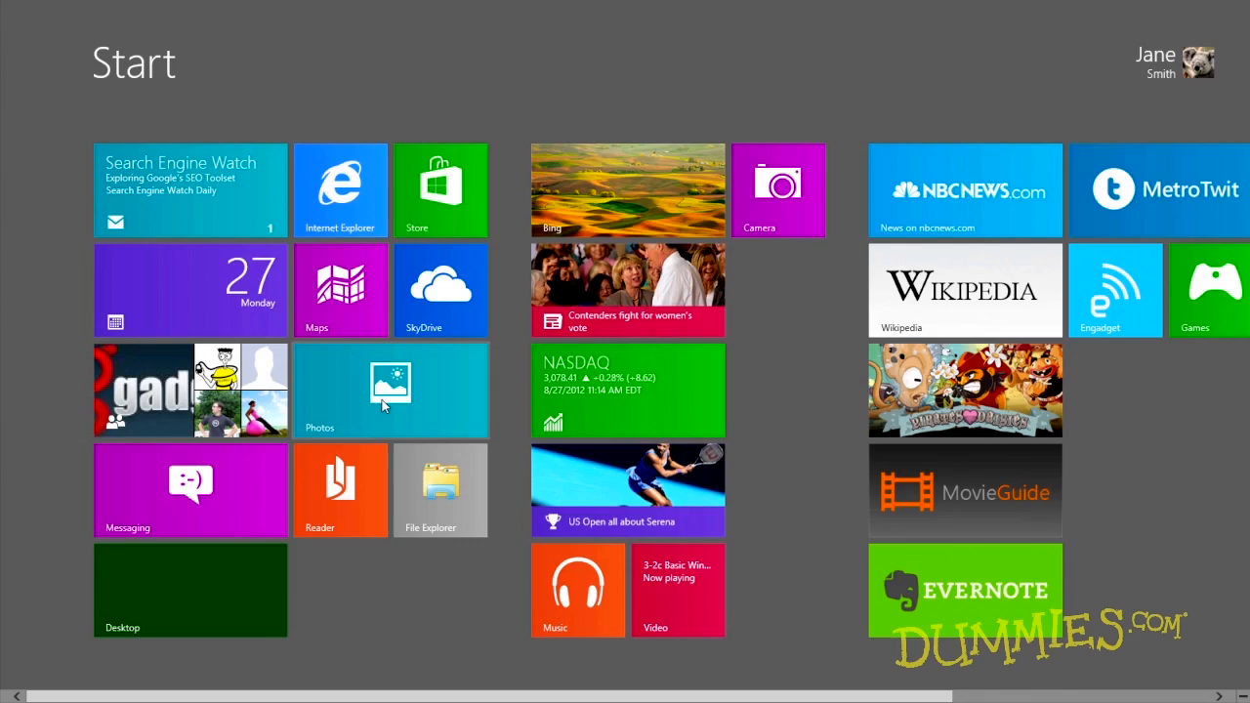
Launch the Photos app from Start and open the Pictures library.
{"action": "left_click", "coordinate": [391, 390]}
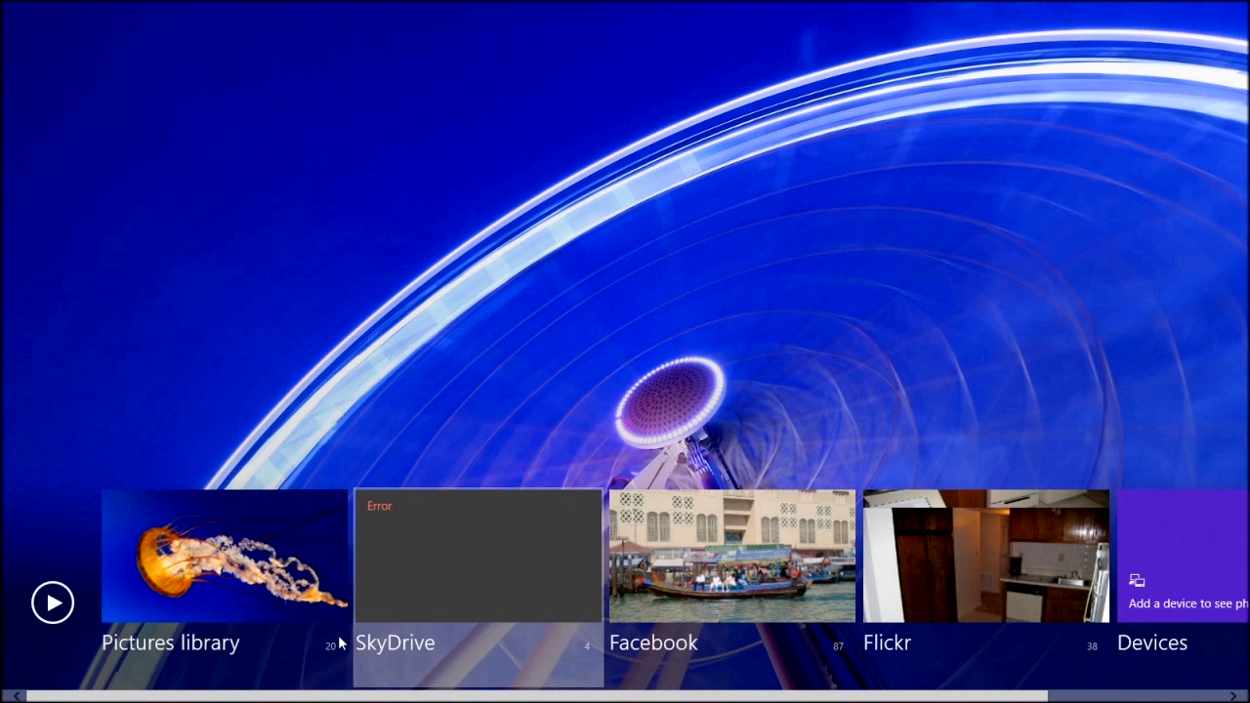
{"action": "left_click", "coordinate": [224, 555]}
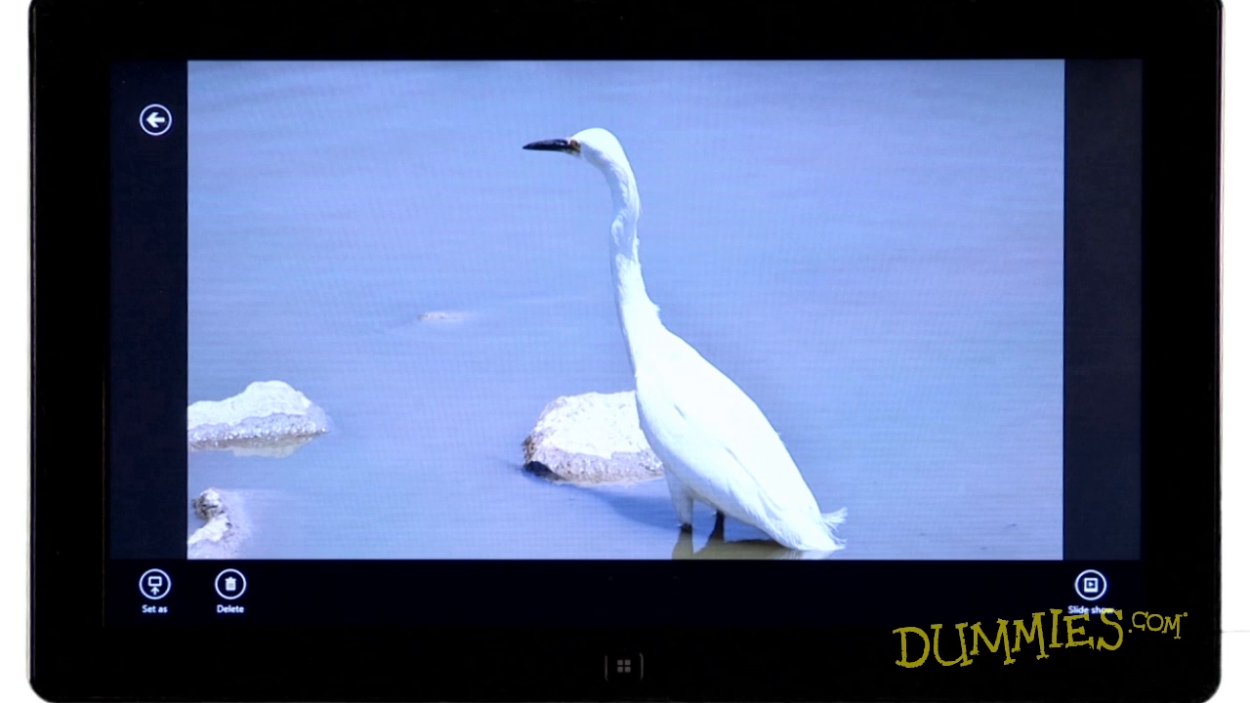
Leave the egret photo and delete the dark tape-recorder photo, confirming the deletion.
{"action": "left_click", "coordinate": [154, 119]}
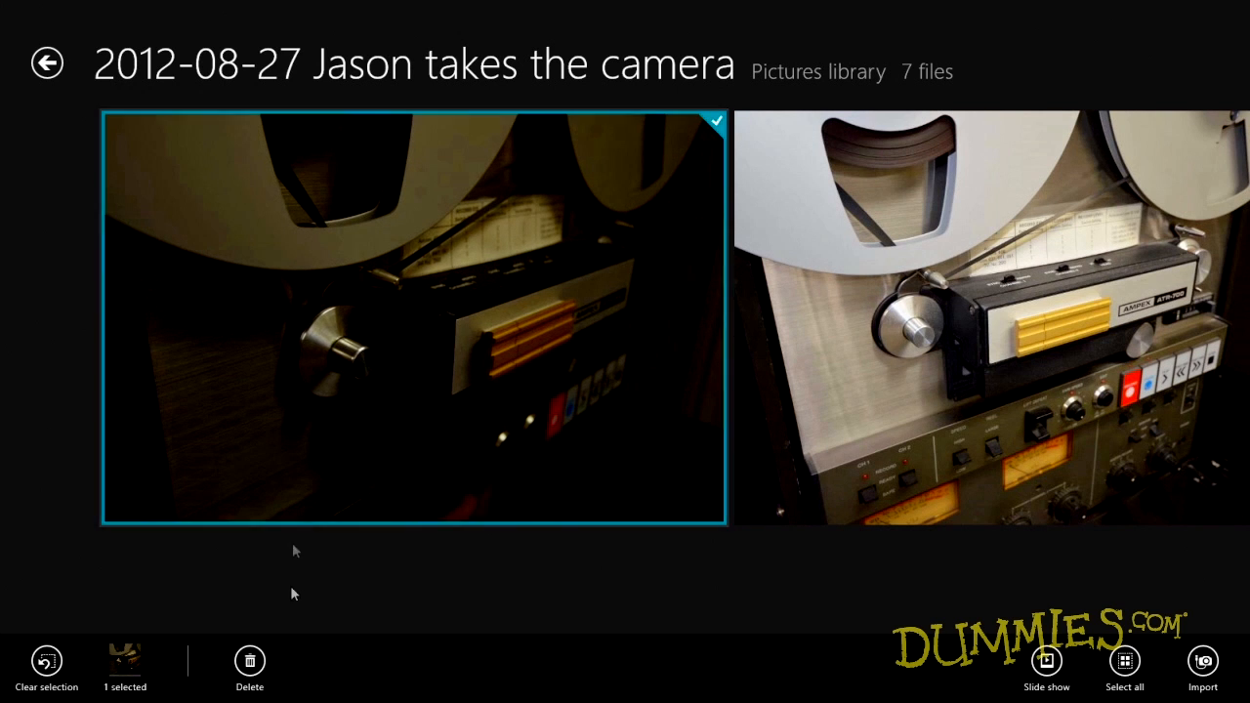
{"action": "left_click", "coordinate": [249, 667]}
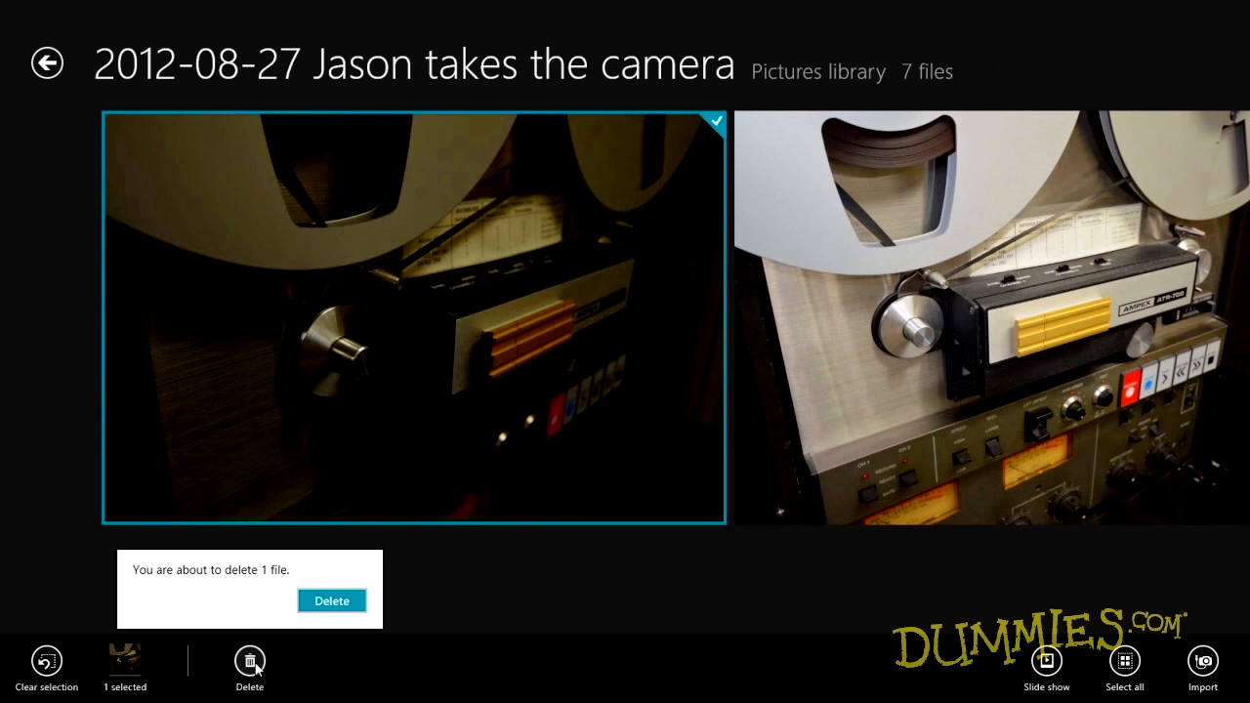
{"action": "left_click", "coordinate": [331, 601]}
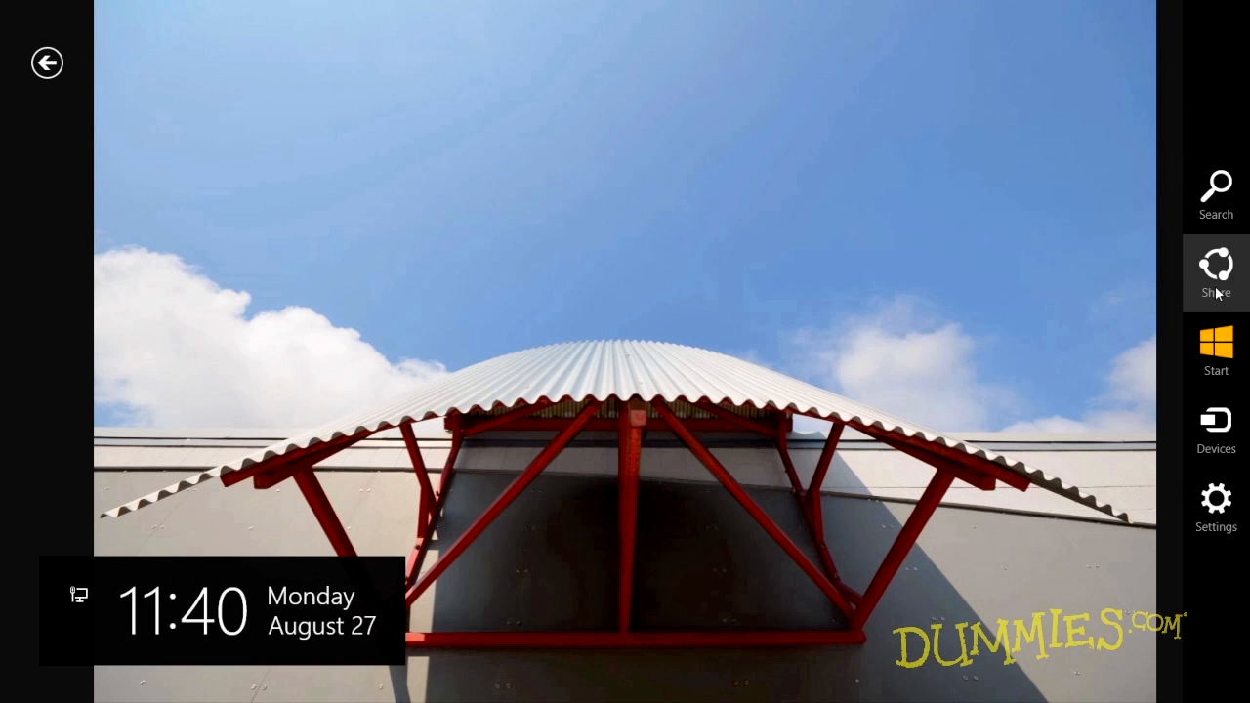
Go to the desktop and open the Pictures library in File Explorer.
{"action": "left_click", "coordinate": [1216, 351]}
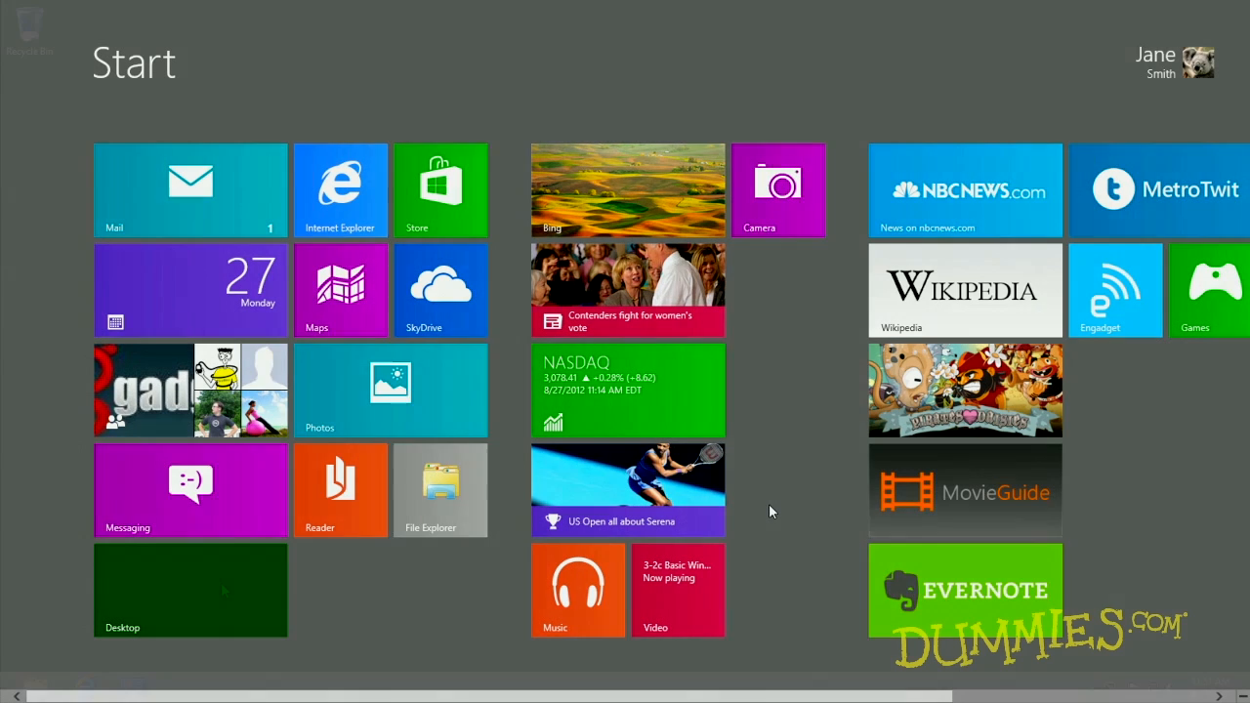
{"action": "left_click", "coordinate": [191, 589]}
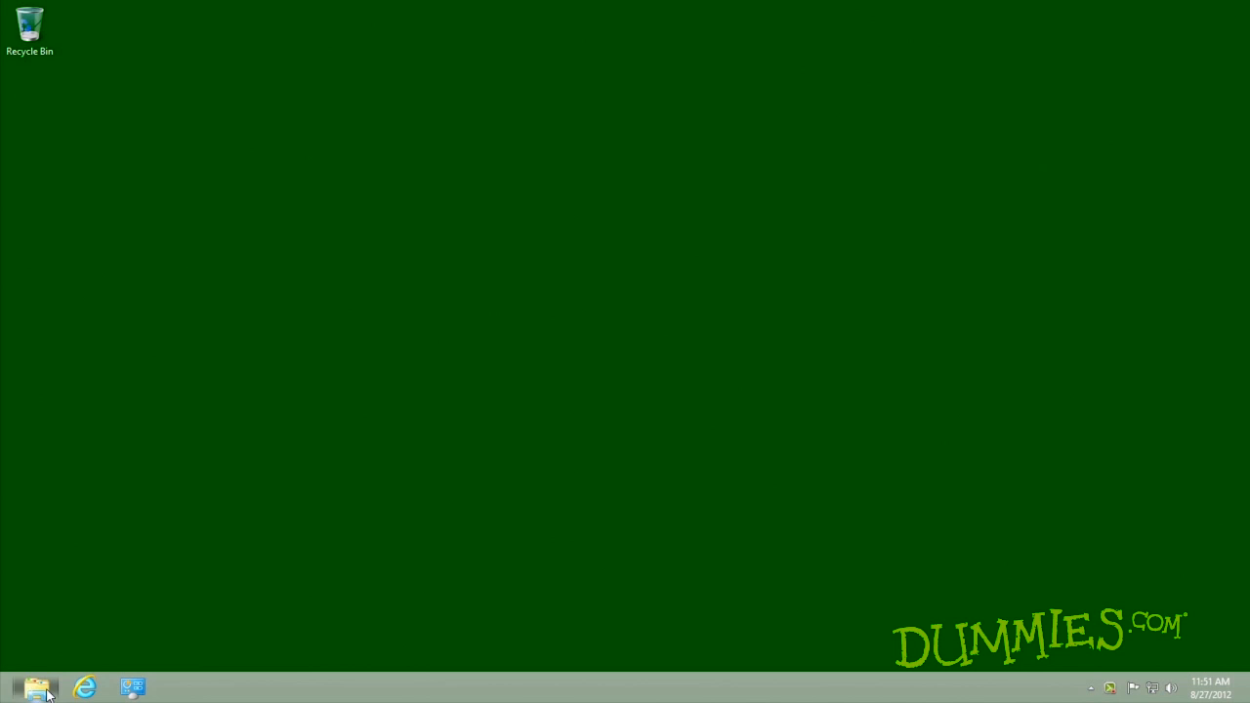
{"action": "left_click", "coordinate": [36, 689]}
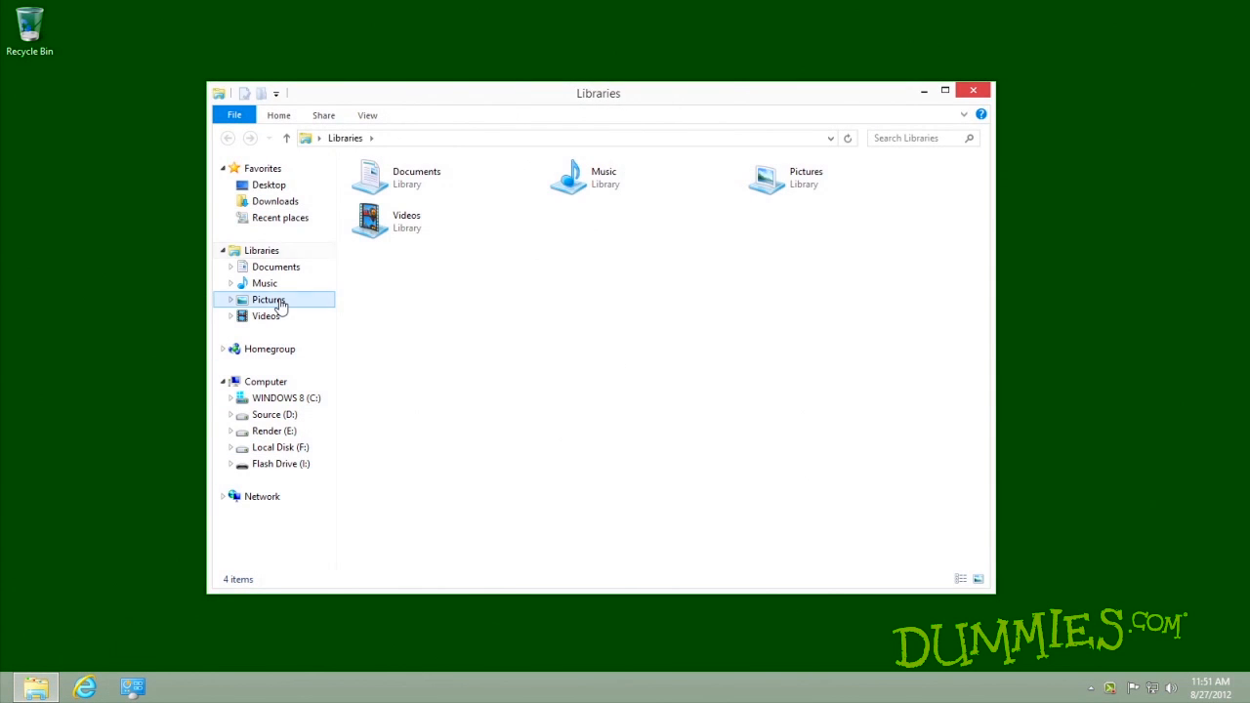
{"action": "double_click", "coordinate": [268, 299]}
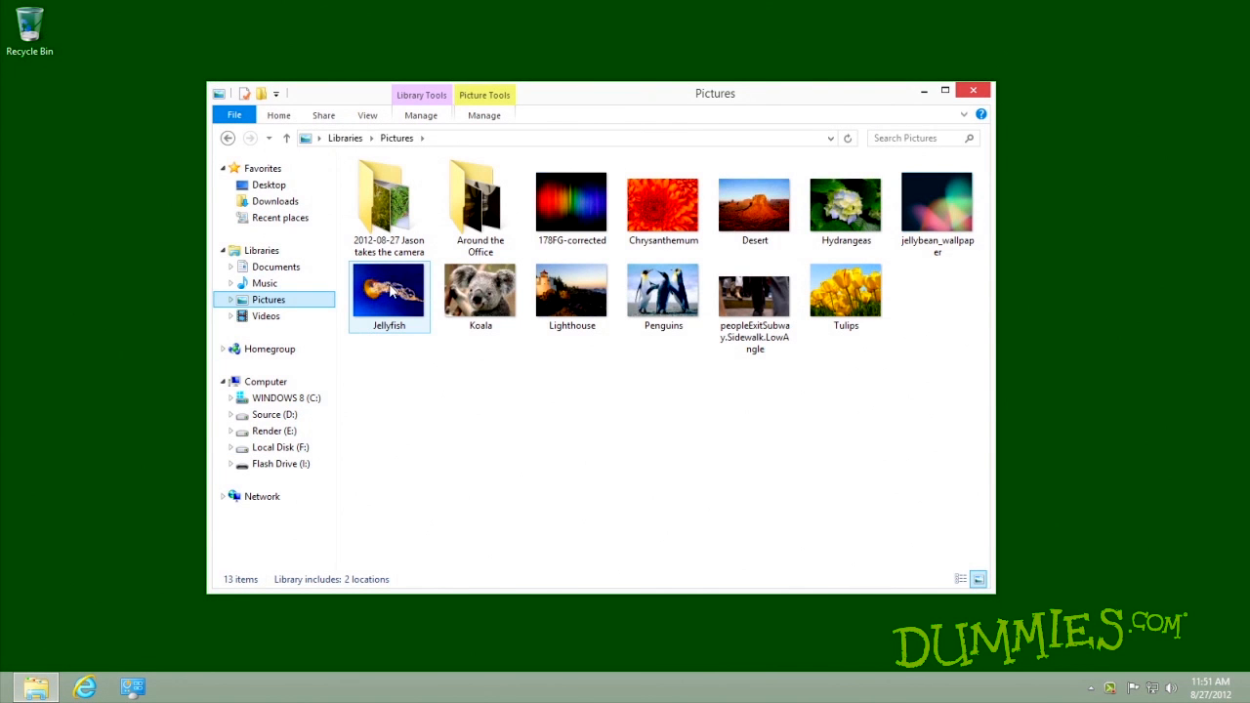
View the Jellyfish and Koala pictures in Windows Photo Viewer, closing each.
{"action": "double_click", "coordinate": [388, 288]}
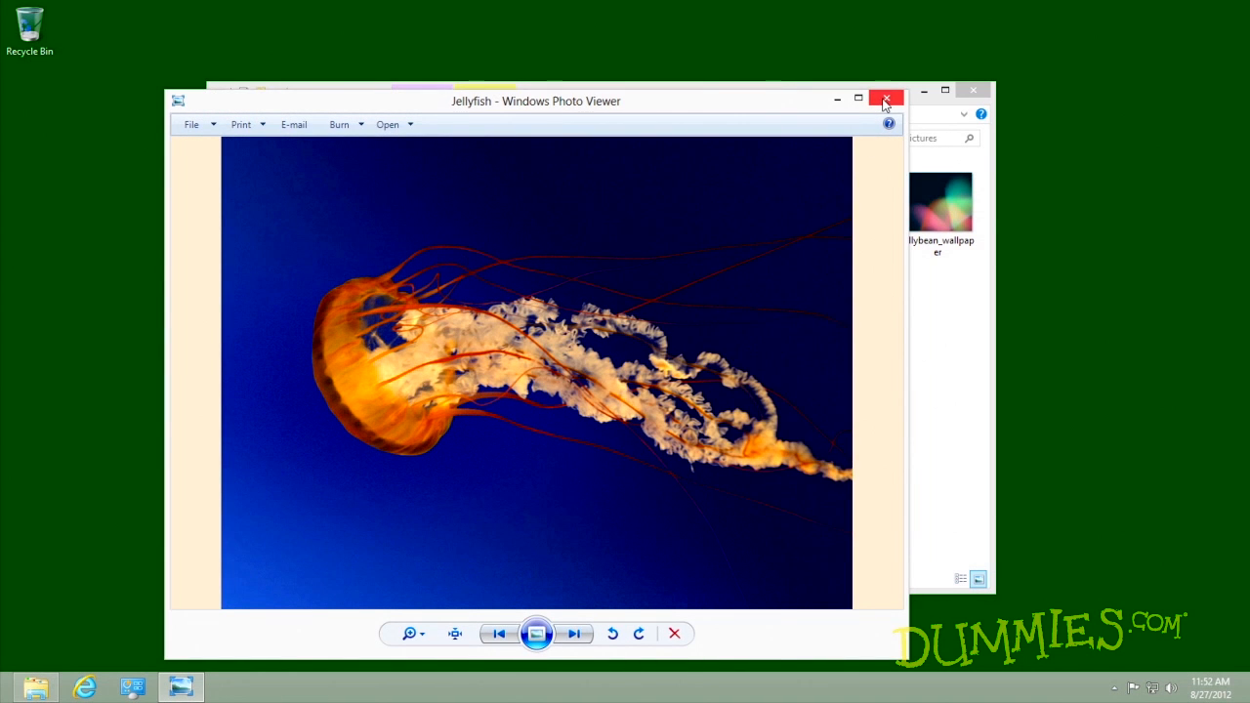
{"action": "left_click", "coordinate": [884, 100]}
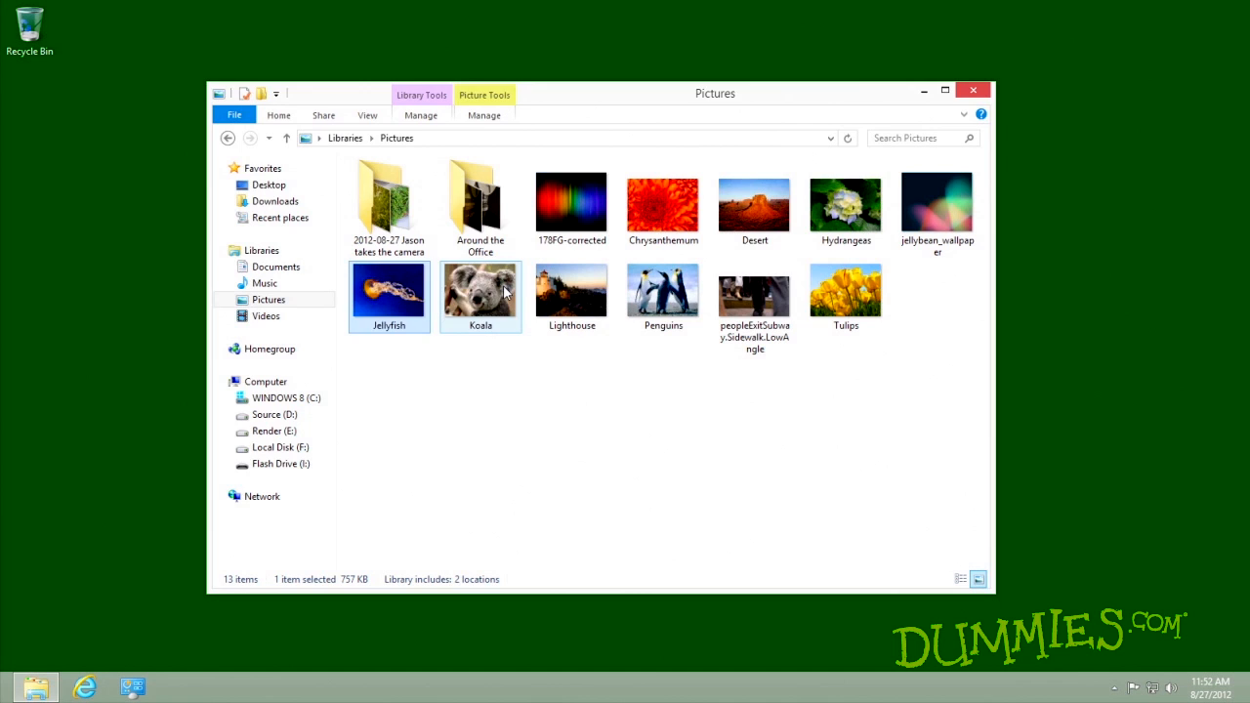
{"action": "double_click", "coordinate": [479, 293]}
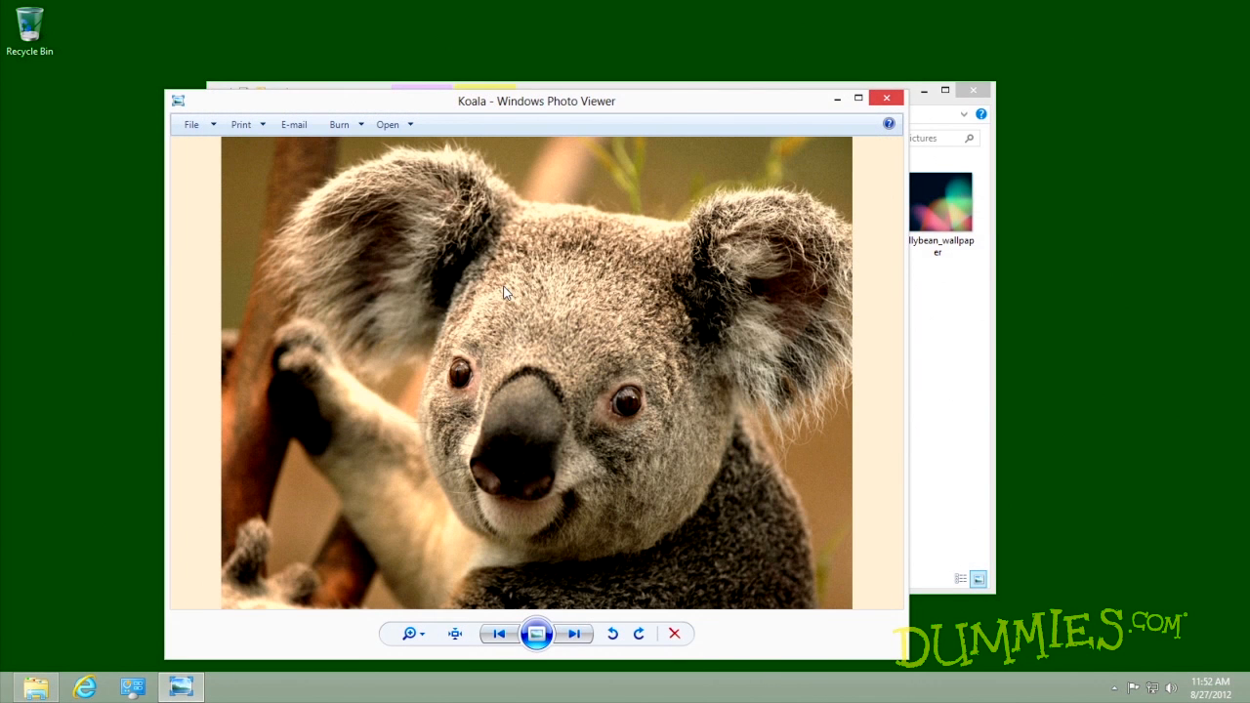
{"action": "mouse_move", "coordinate": [885, 100]}
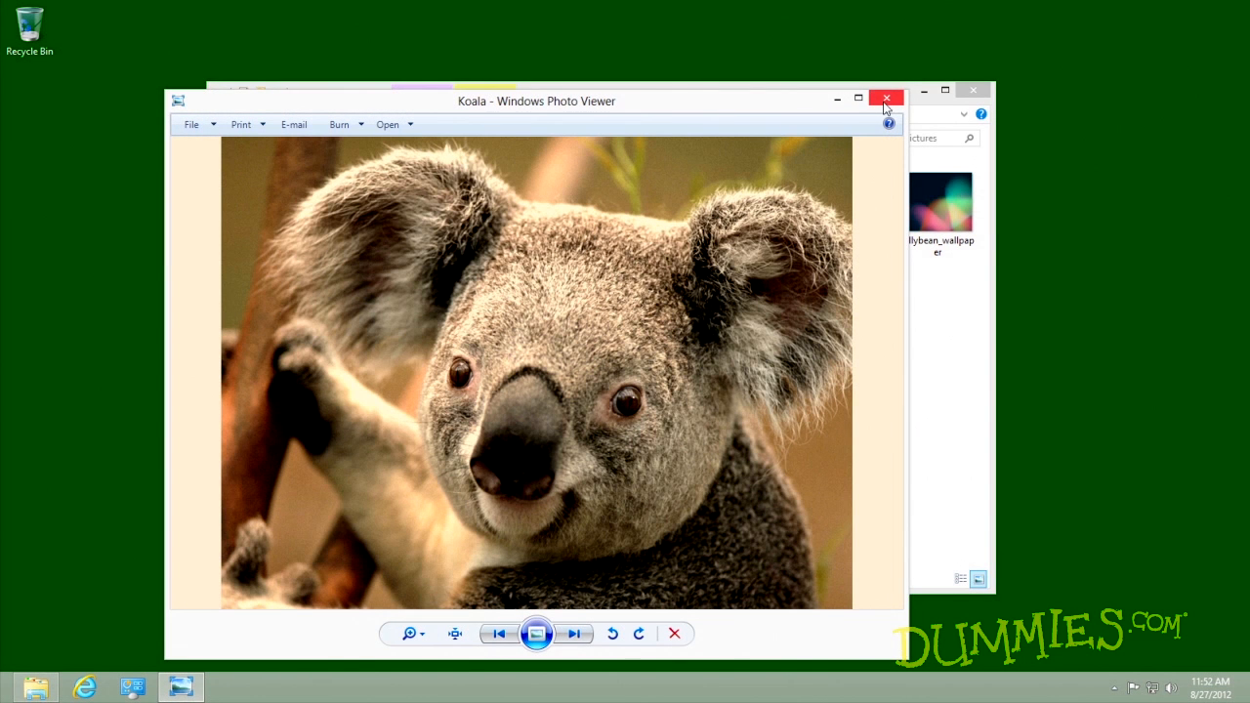
{"action": "left_click", "coordinate": [885, 99]}
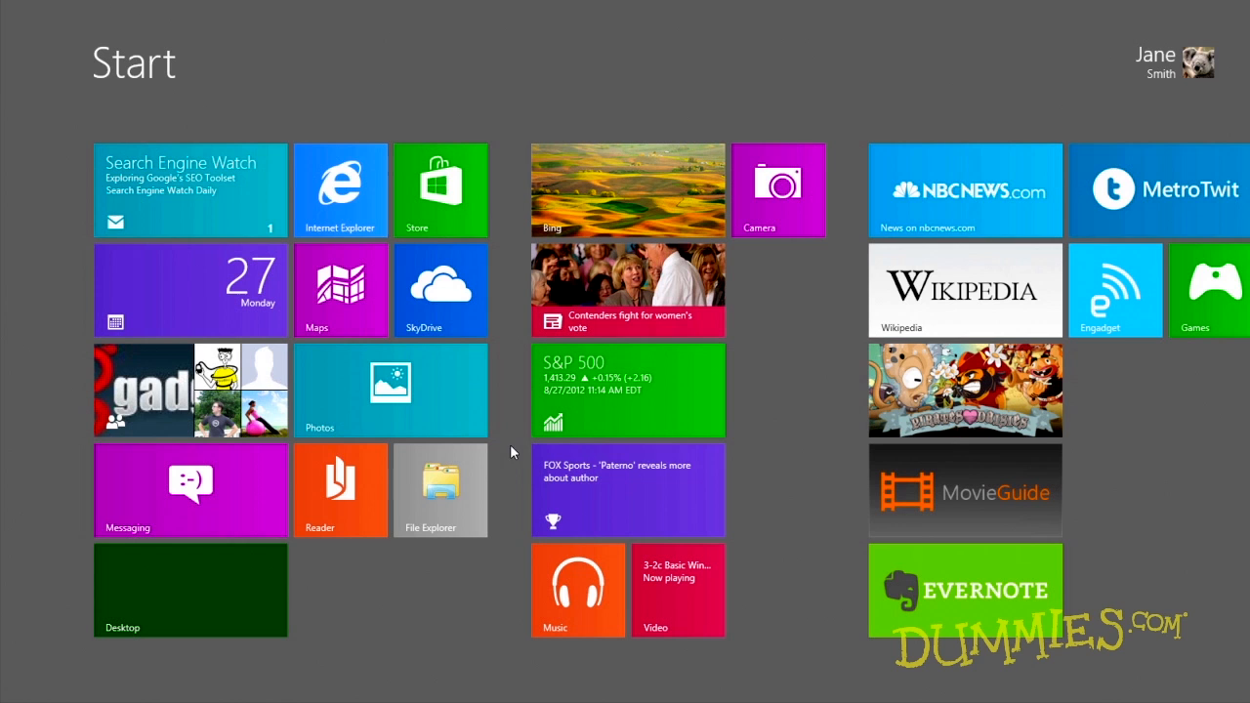
Return to the desktop, reopen File Explorer and pick the Jellyfish picture.
{"action": "left_click", "coordinate": [190, 590]}
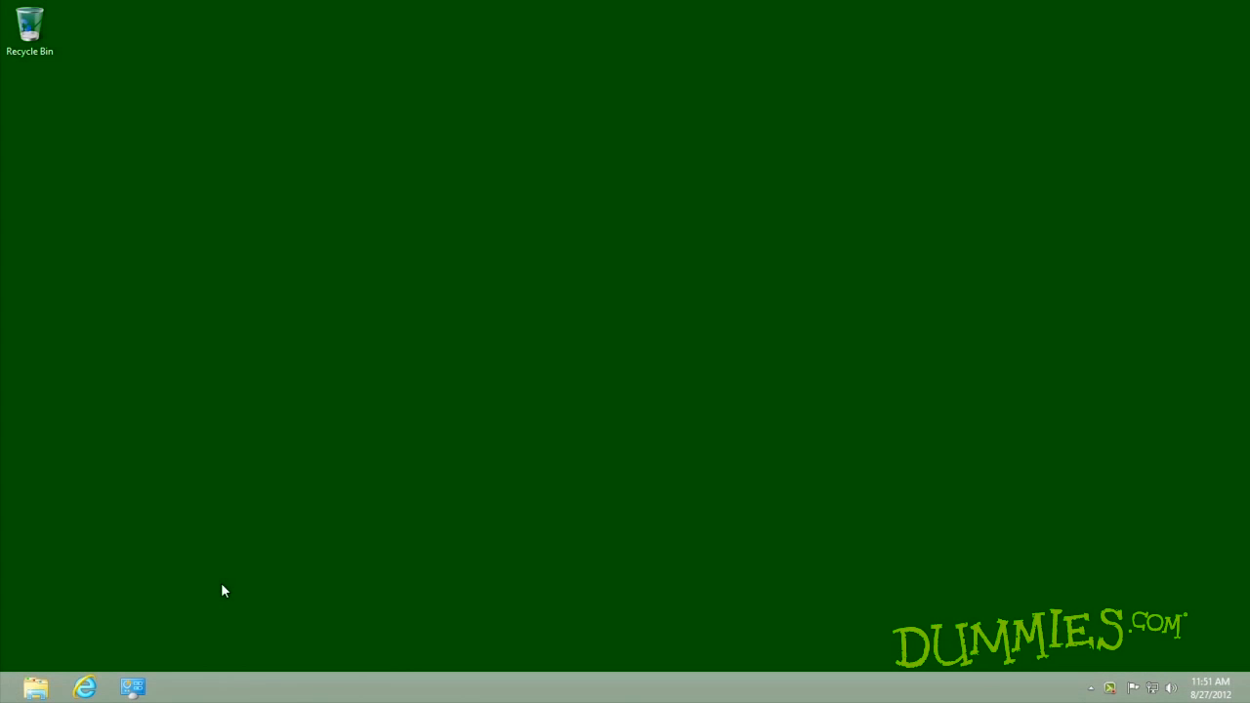
{"action": "mouse_move", "coordinate": [36, 688]}
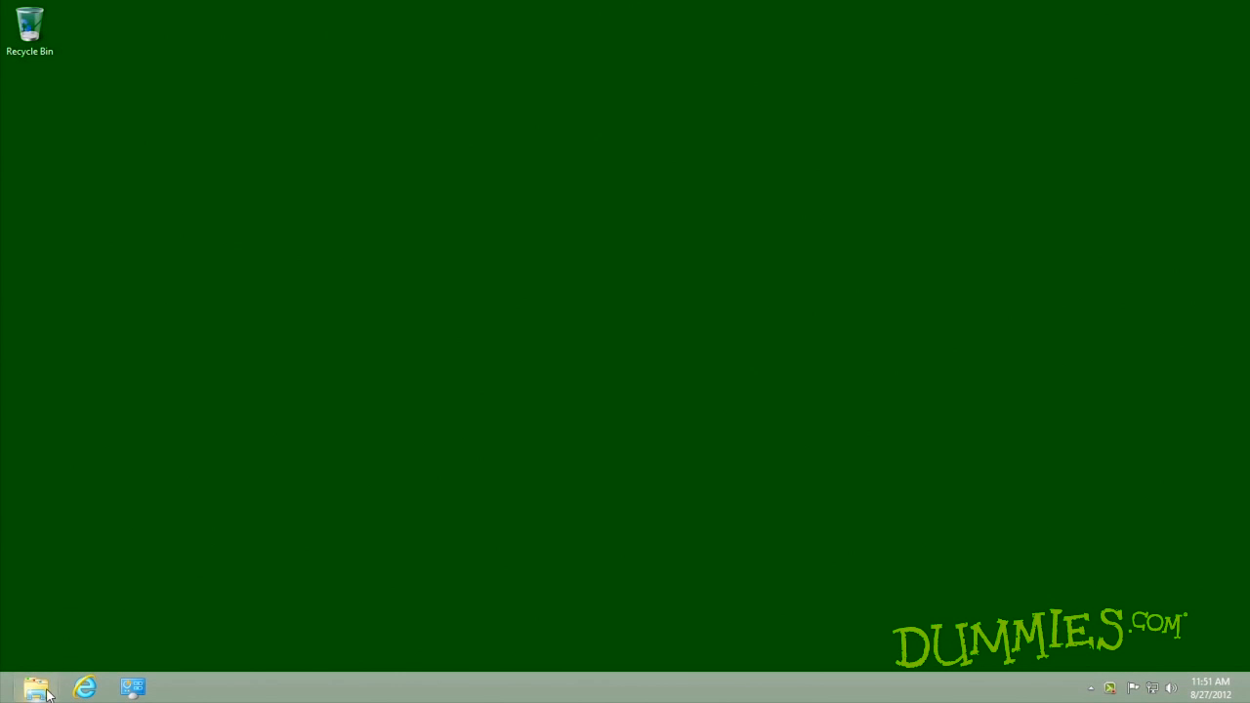
{"action": "left_click", "coordinate": [37, 688]}
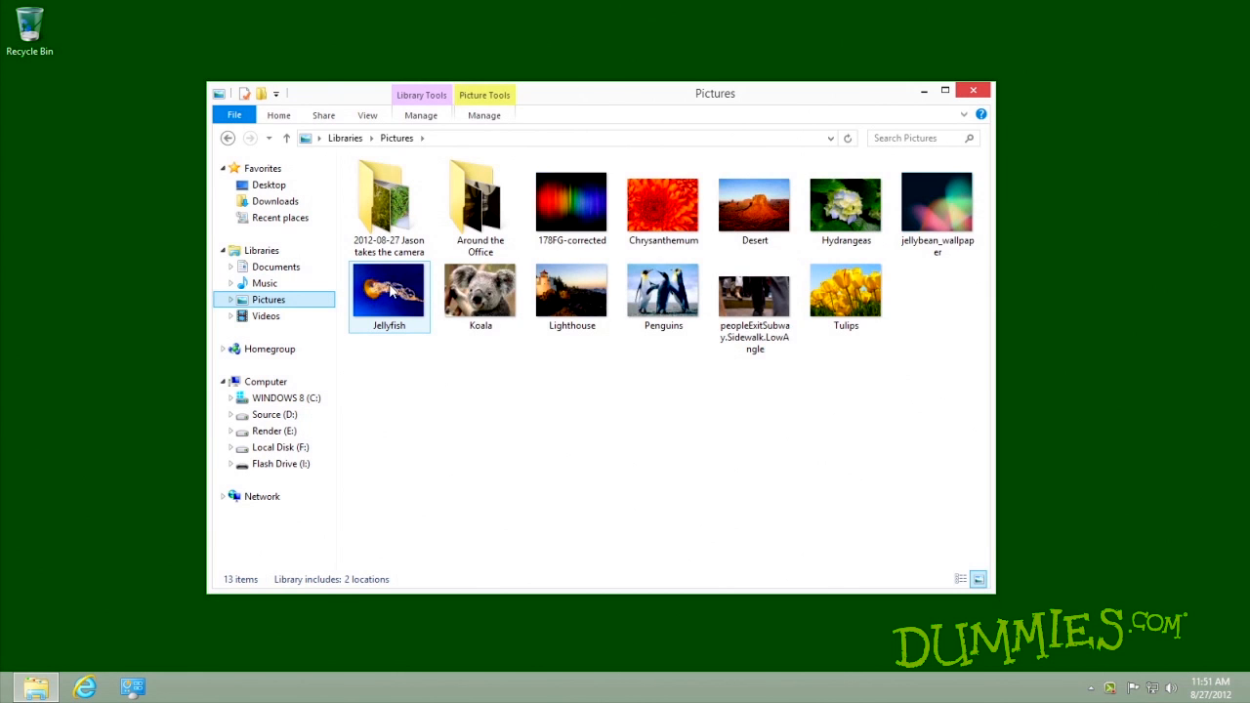
{"action": "double_click", "coordinate": [388, 291]}
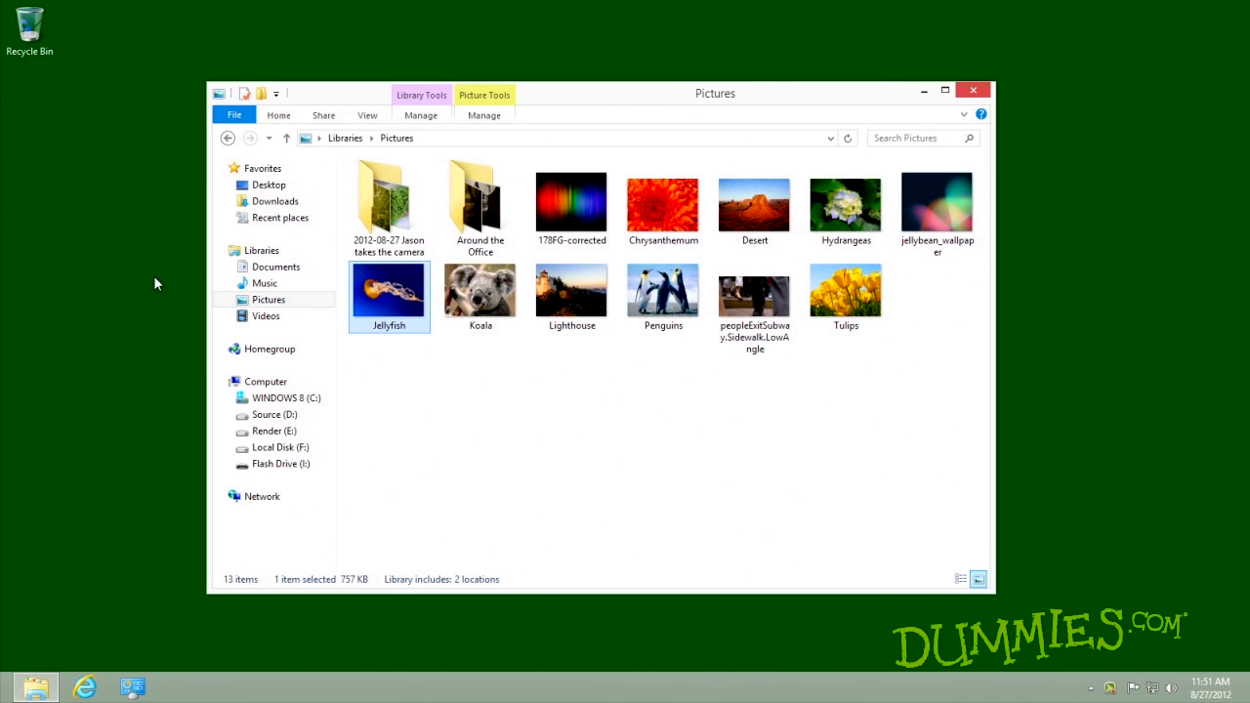
{"action": "mouse_move", "coordinate": [396, 315]}
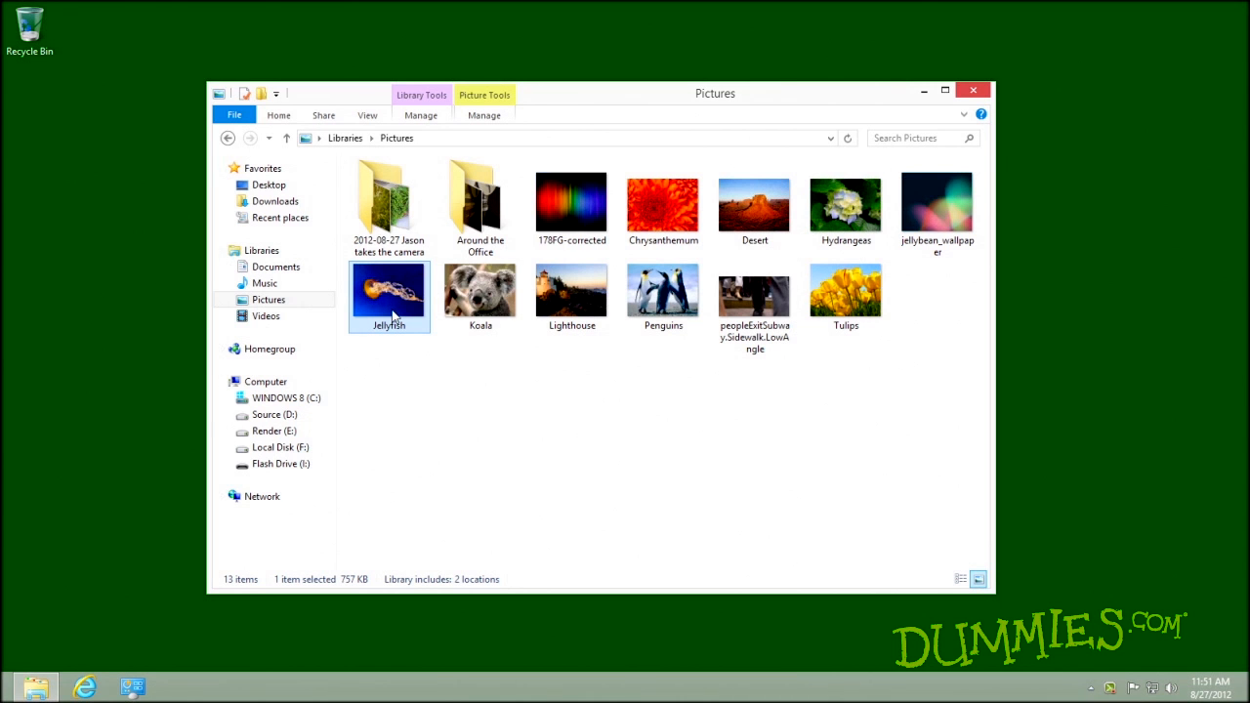
Make Windows Photo Viewer the default app for all .jpg files.
{"action": "right_click", "coordinate": [388, 293]}
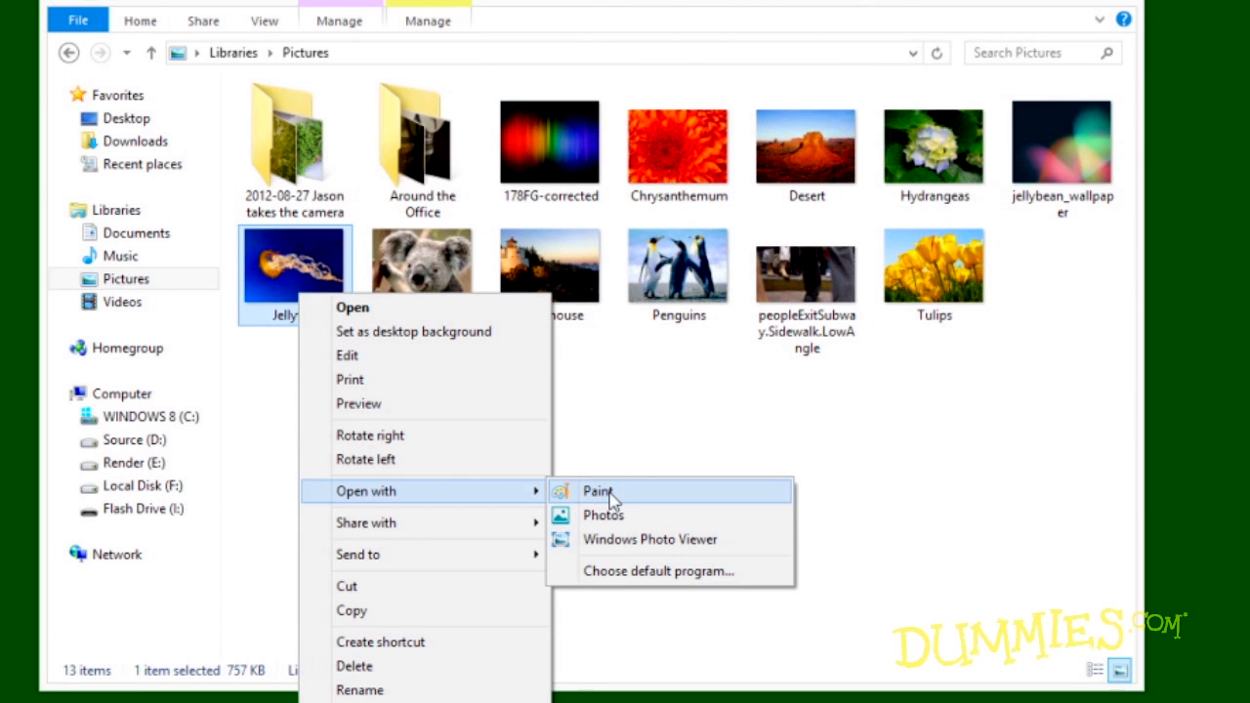
{"action": "mouse_move", "coordinate": [618, 576]}
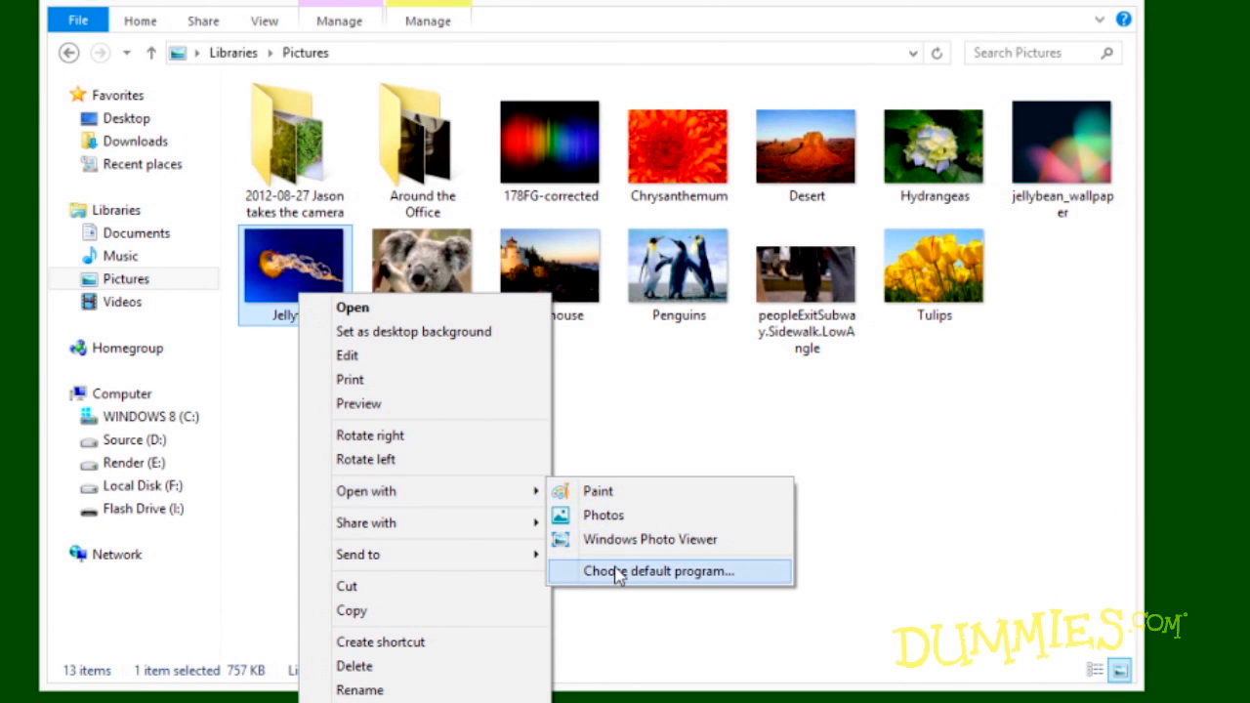
{"action": "left_click", "coordinate": [652, 571]}
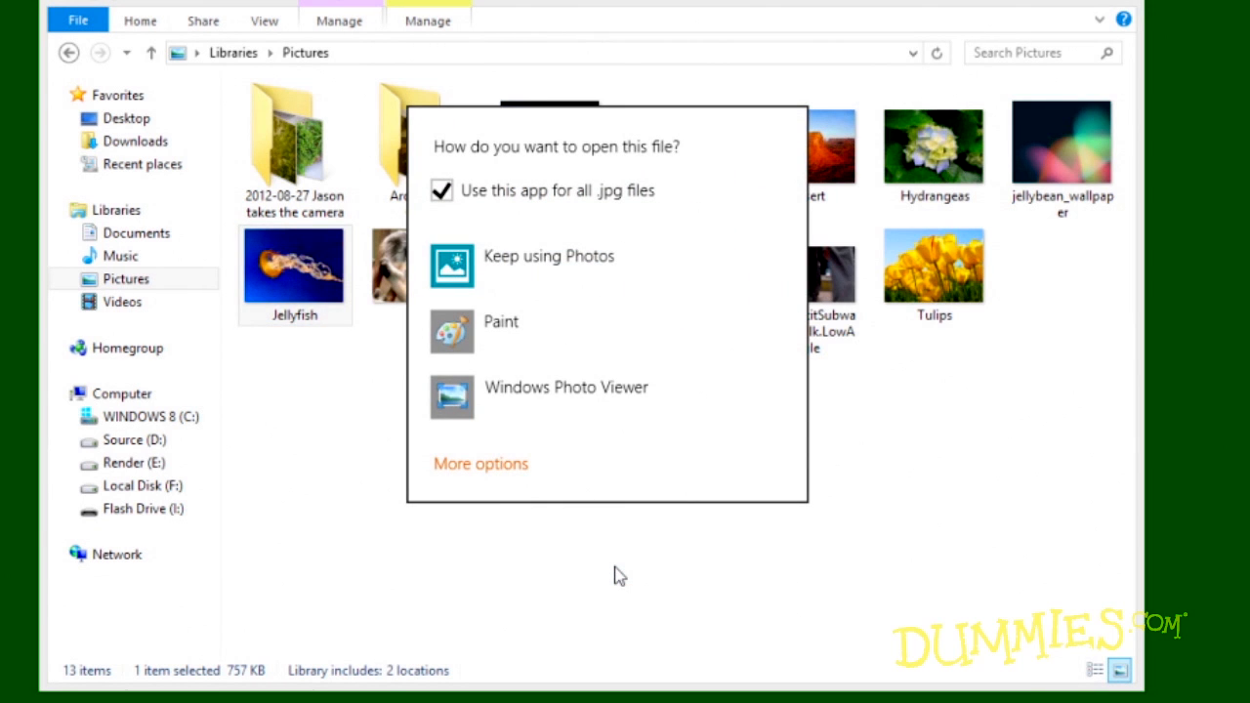
{"action": "mouse_move", "coordinate": [532, 410]}
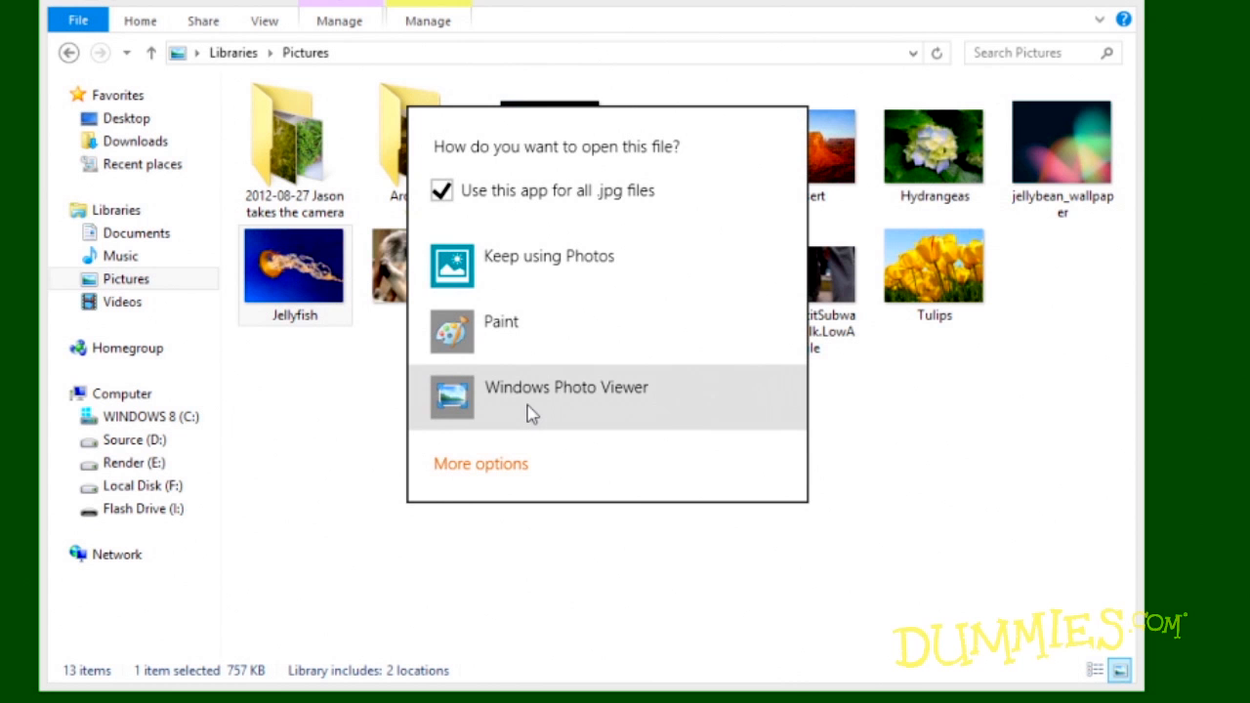
{"action": "left_click", "coordinate": [566, 386]}
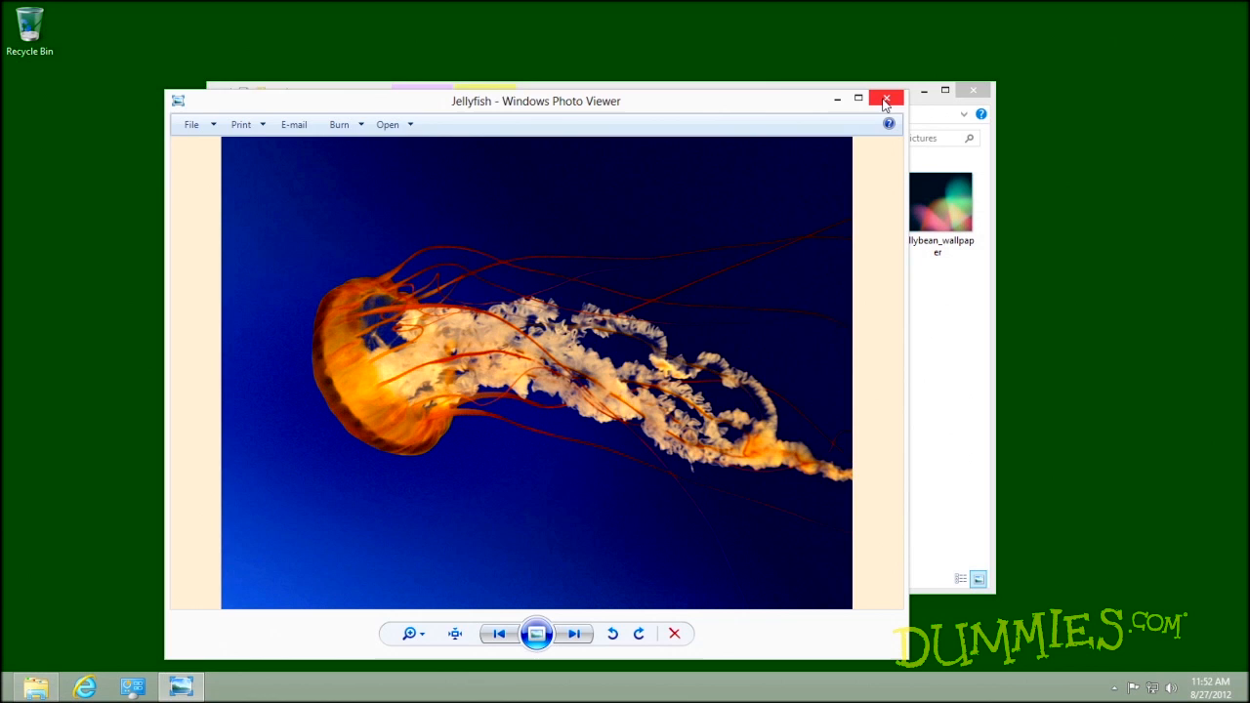
Close Jellyfish, then open and close Koala in Windows Photo Viewer.
{"action": "left_click", "coordinate": [884, 101]}
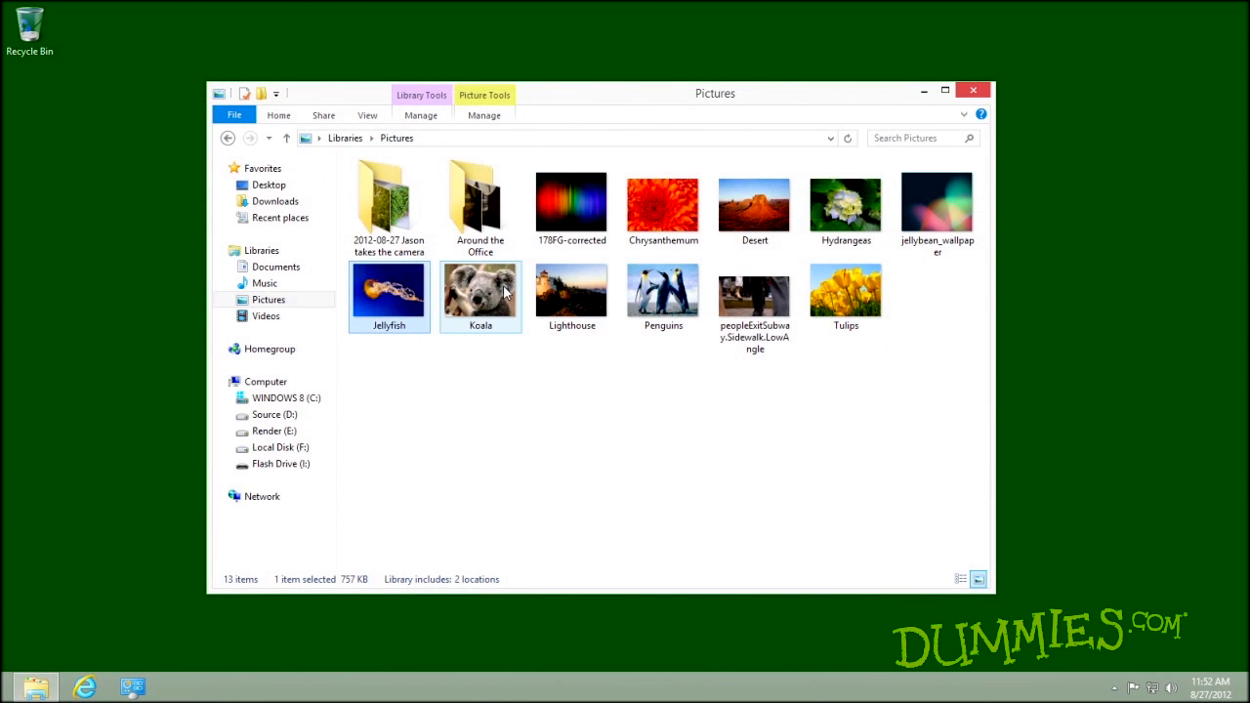
{"action": "double_click", "coordinate": [480, 291]}
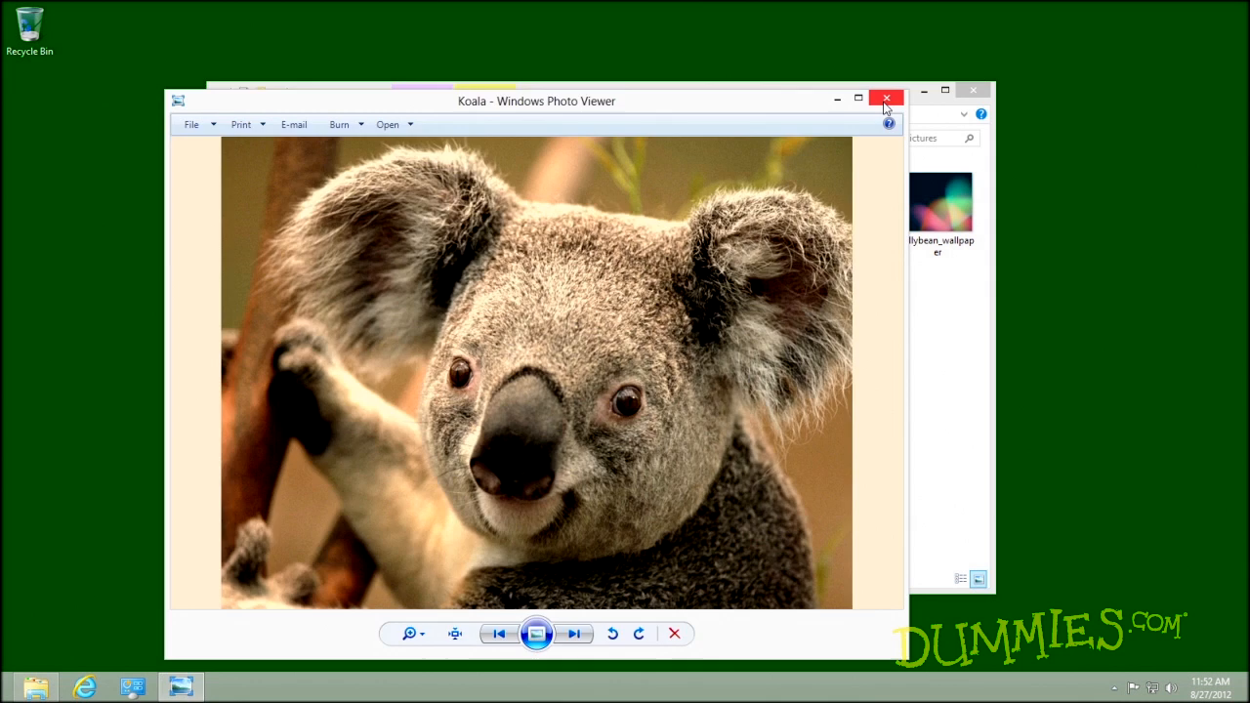
{"action": "left_click", "coordinate": [885, 99]}
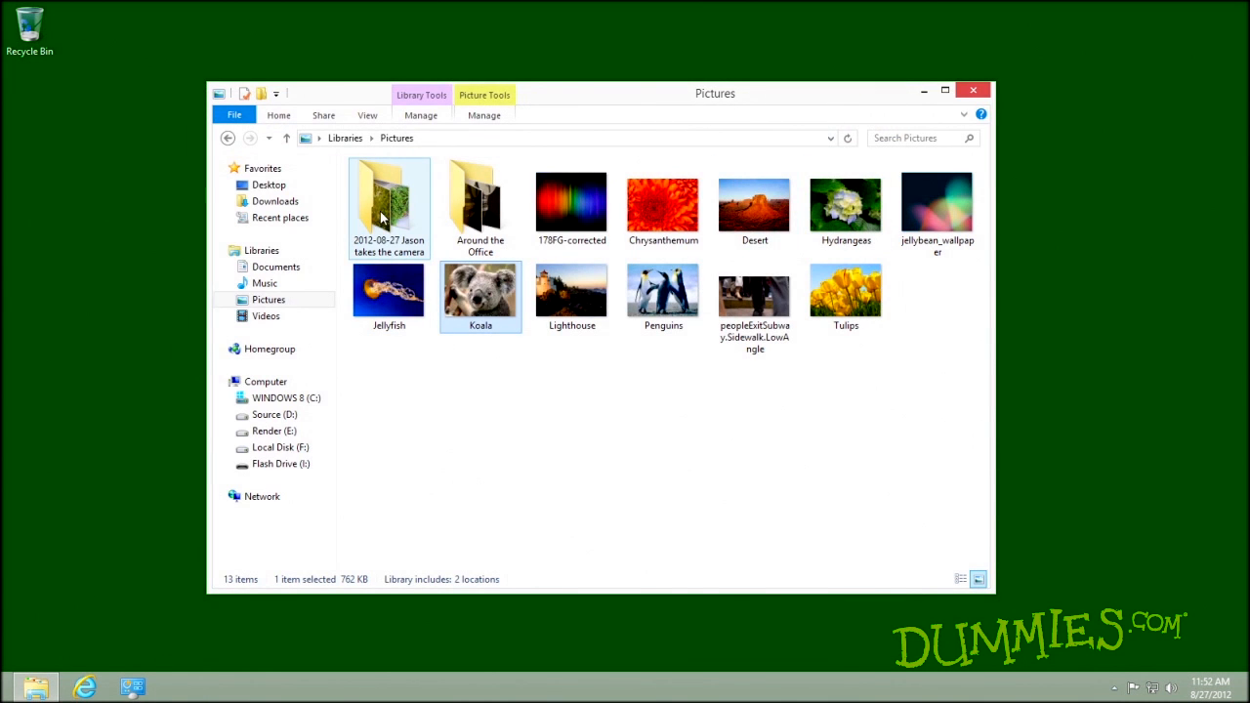
{"action": "mouse_move", "coordinate": [388, 205]}
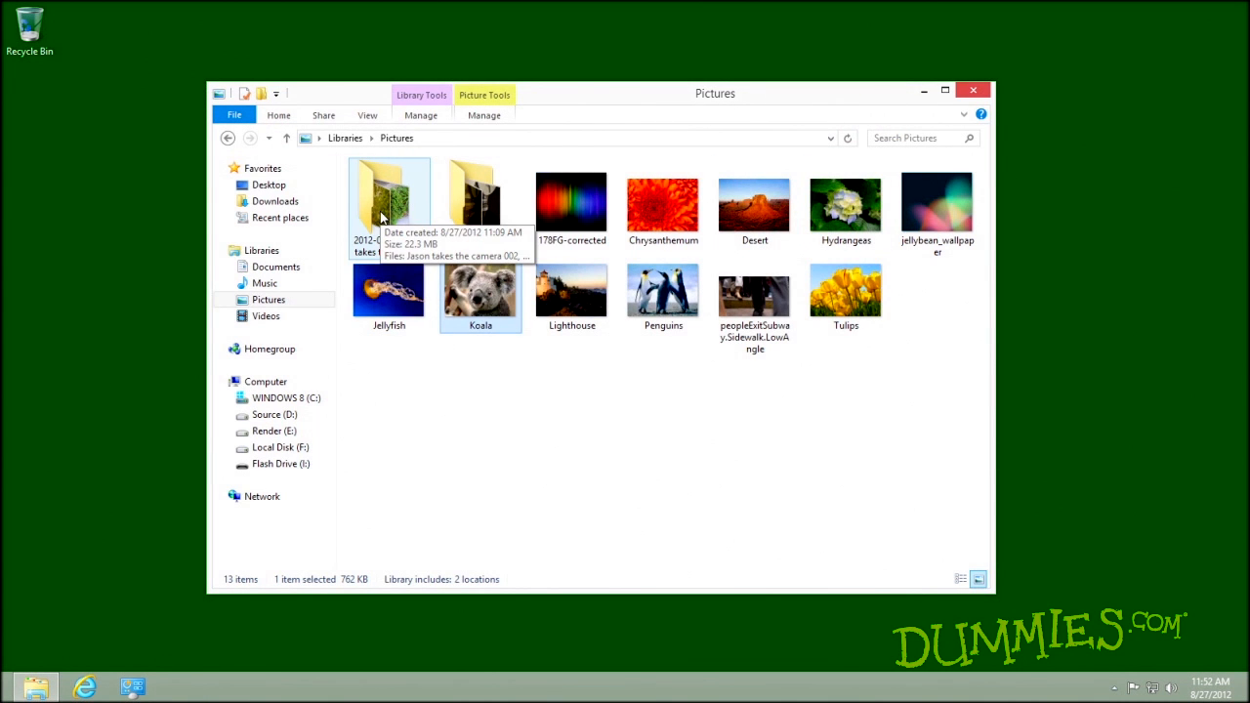
Open the 2012-08-27 folder, check Sort by, then preview and close photo 003.
{"action": "double_click", "coordinate": [389, 200]}
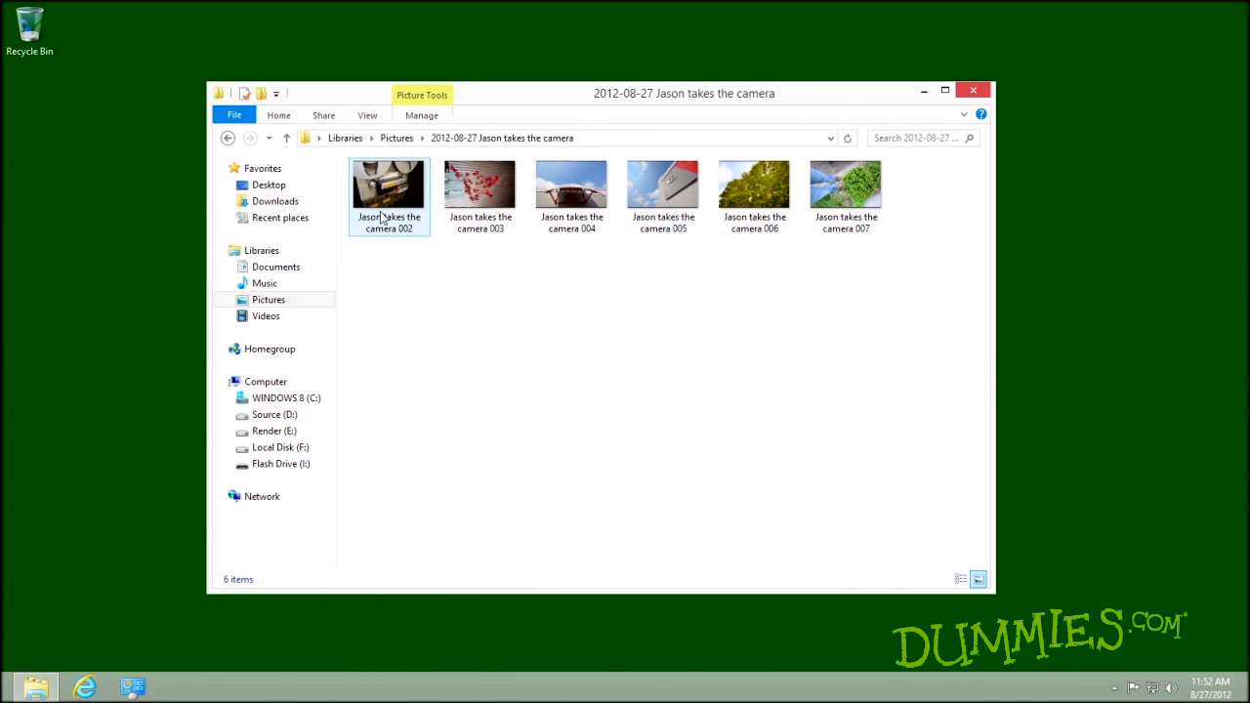
{"action": "left_click", "coordinate": [367, 115]}
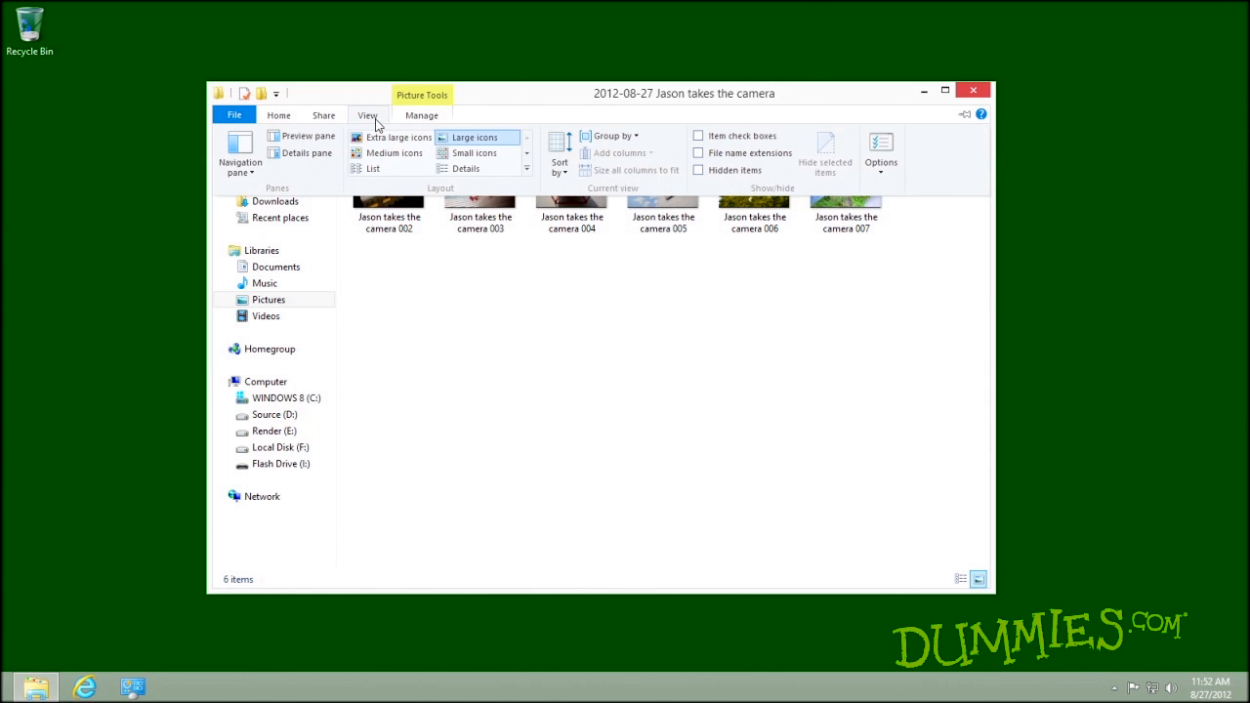
{"action": "left_click", "coordinate": [558, 156]}
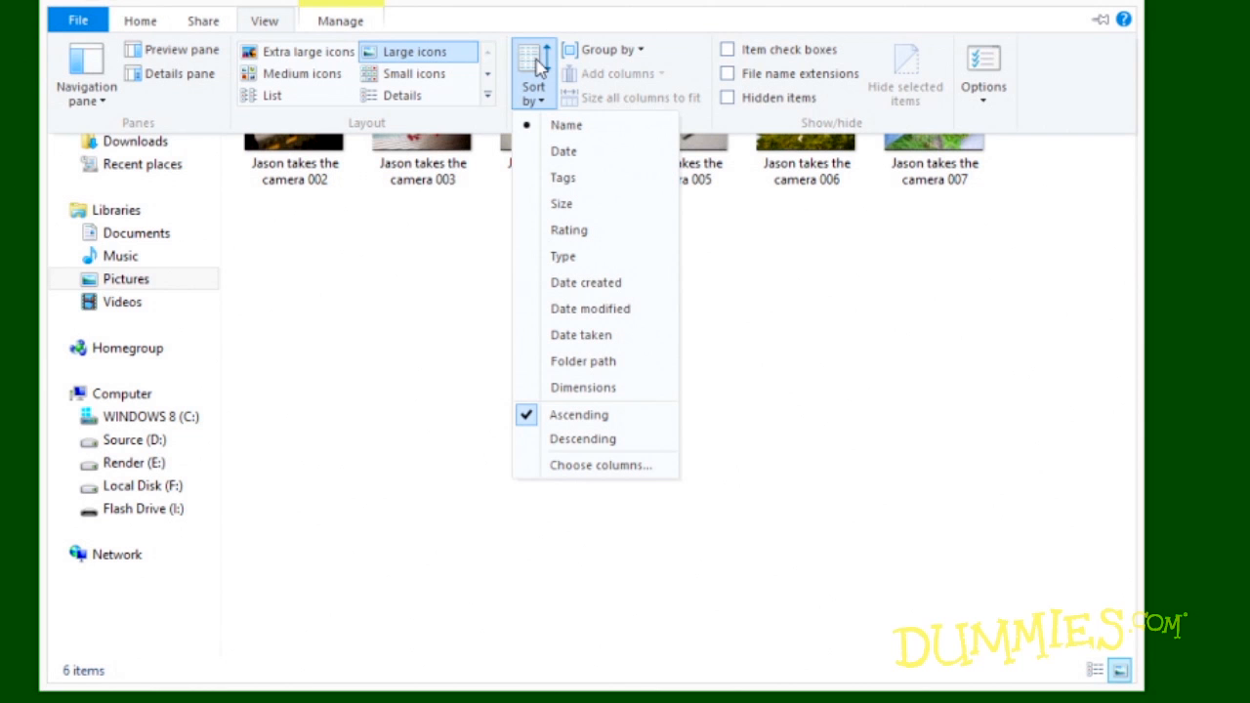
{"action": "mouse_move", "coordinate": [452, 282]}
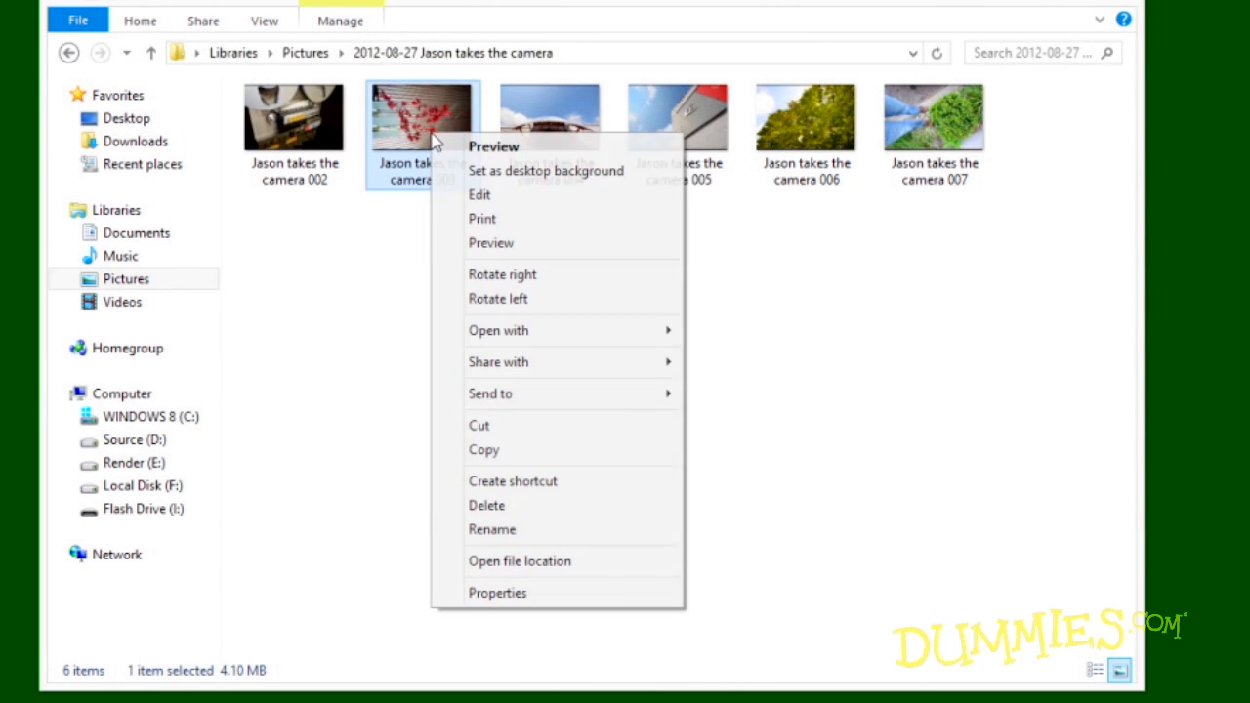
{"action": "mouse_move", "coordinate": [491, 242]}
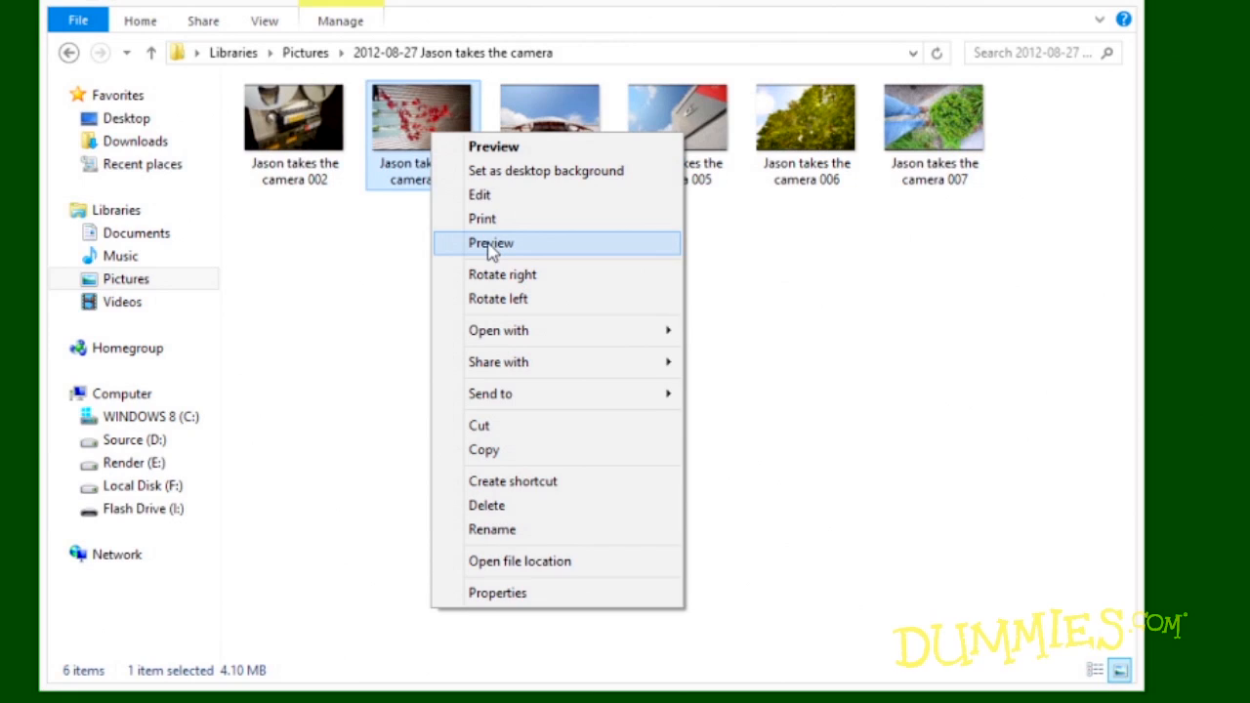
{"action": "left_click", "coordinate": [490, 242]}
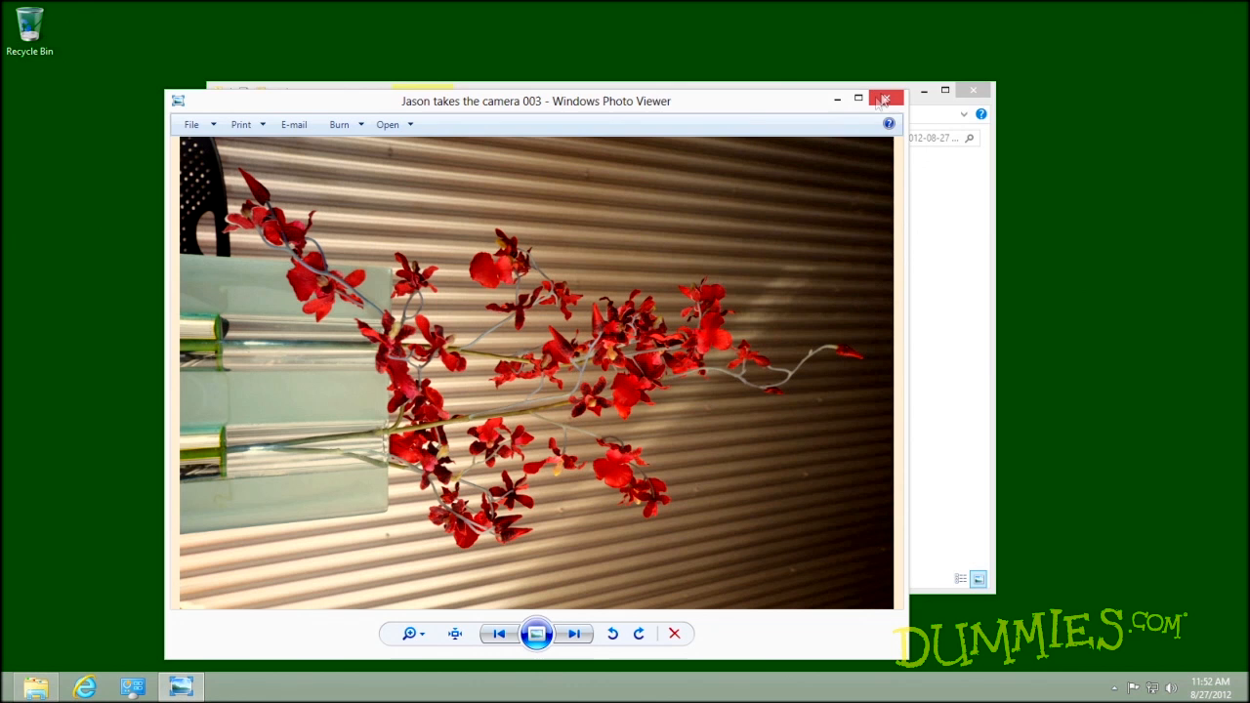
{"action": "left_click", "coordinate": [883, 100]}
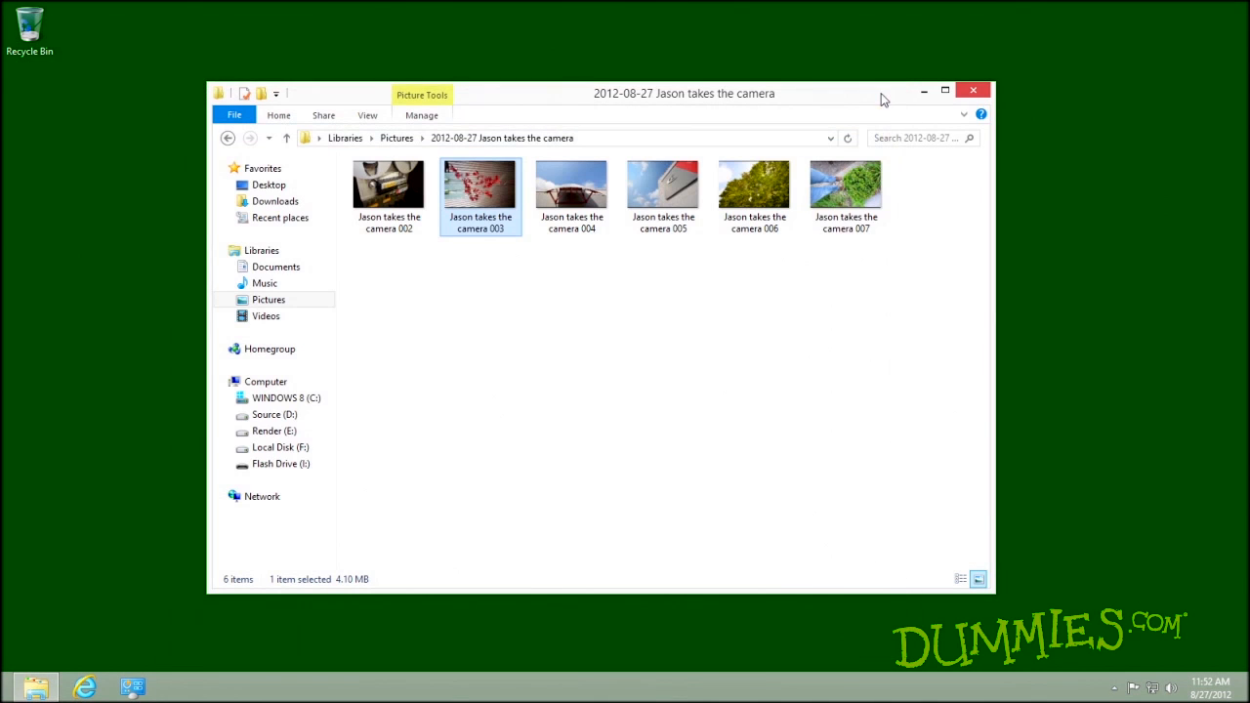
{"action": "mouse_move", "coordinate": [677, 310]}
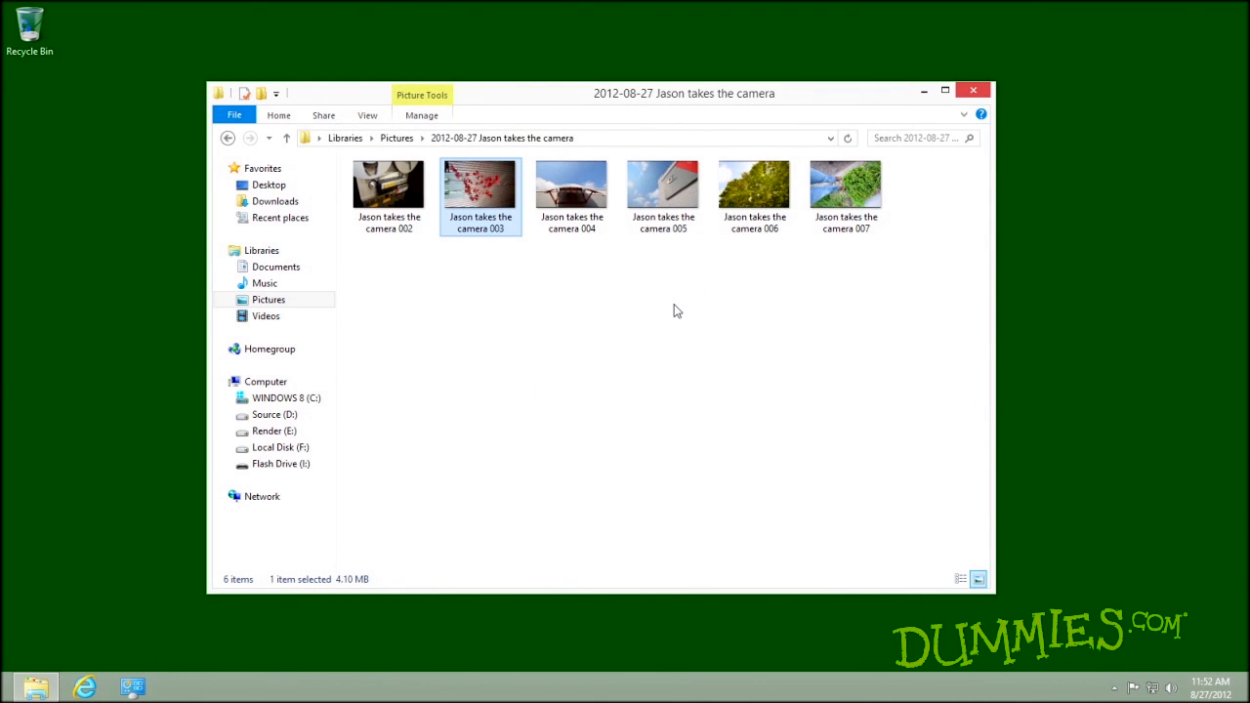
{"action": "mouse_move", "coordinate": [425, 142]}
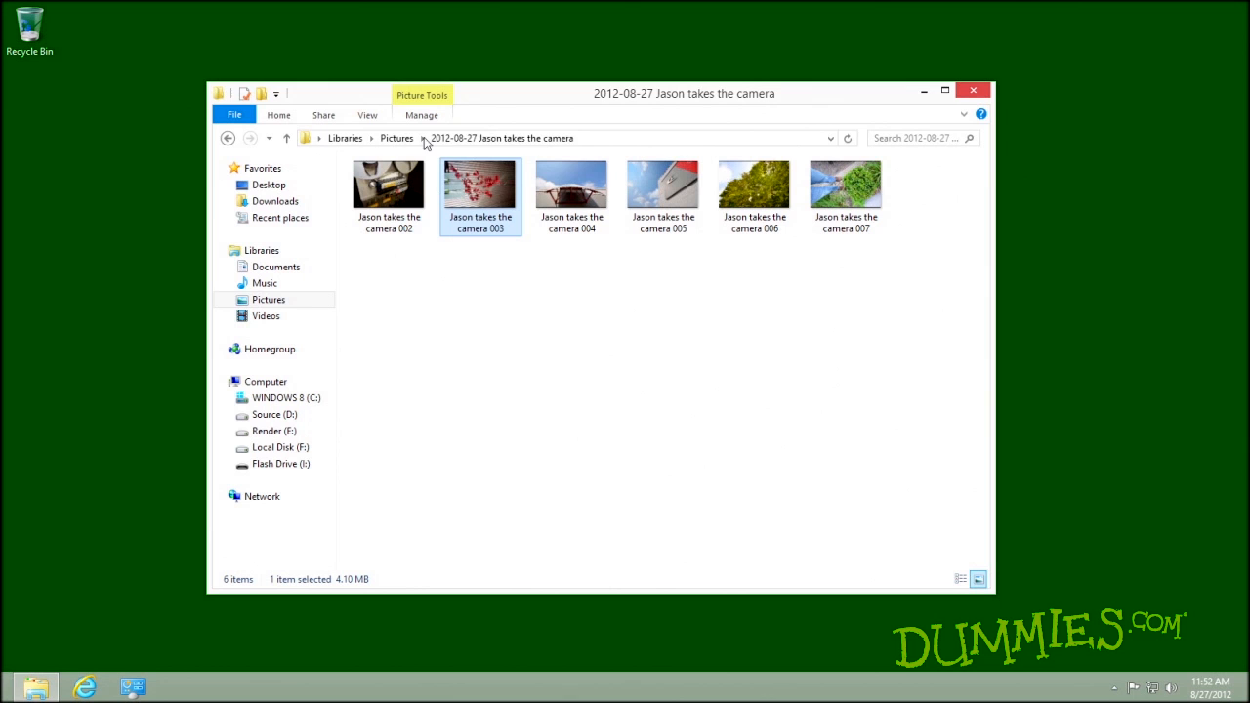
Sort the folder's photos by date taken, descending, and review the Sort by options.
{"action": "left_click", "coordinate": [367, 114]}
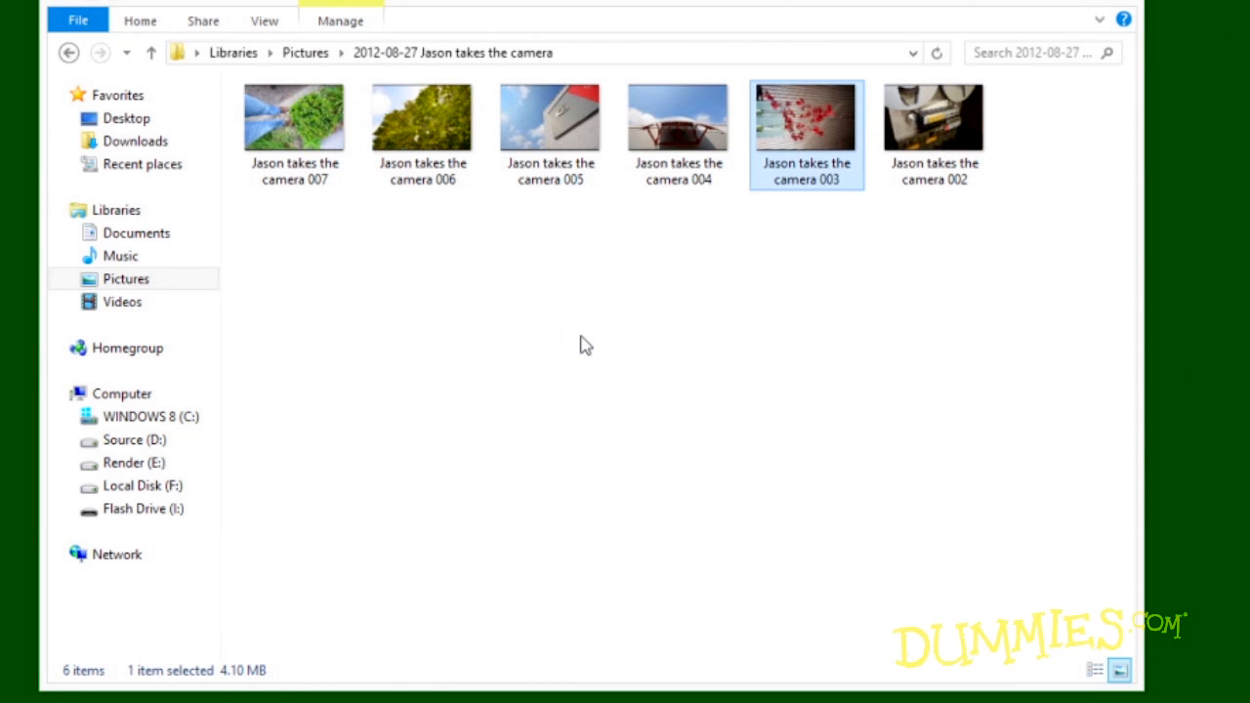
{"action": "left_click", "coordinate": [263, 19]}
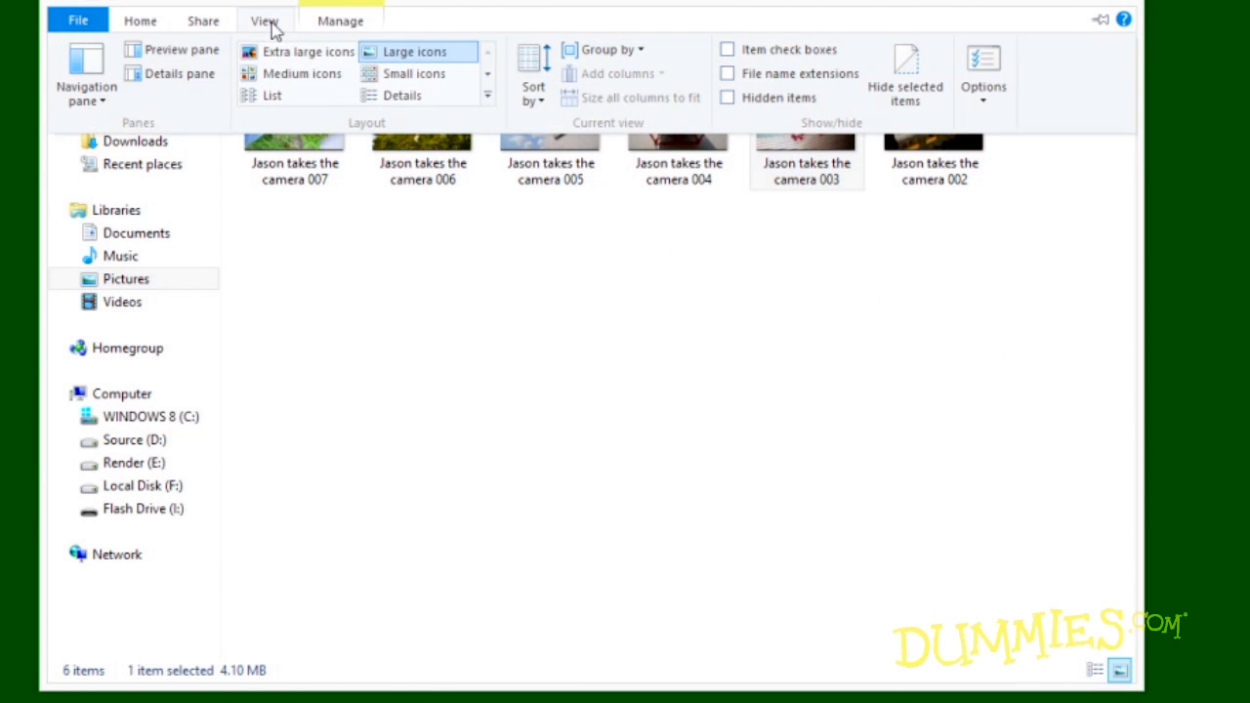
{"action": "left_click", "coordinate": [532, 74]}
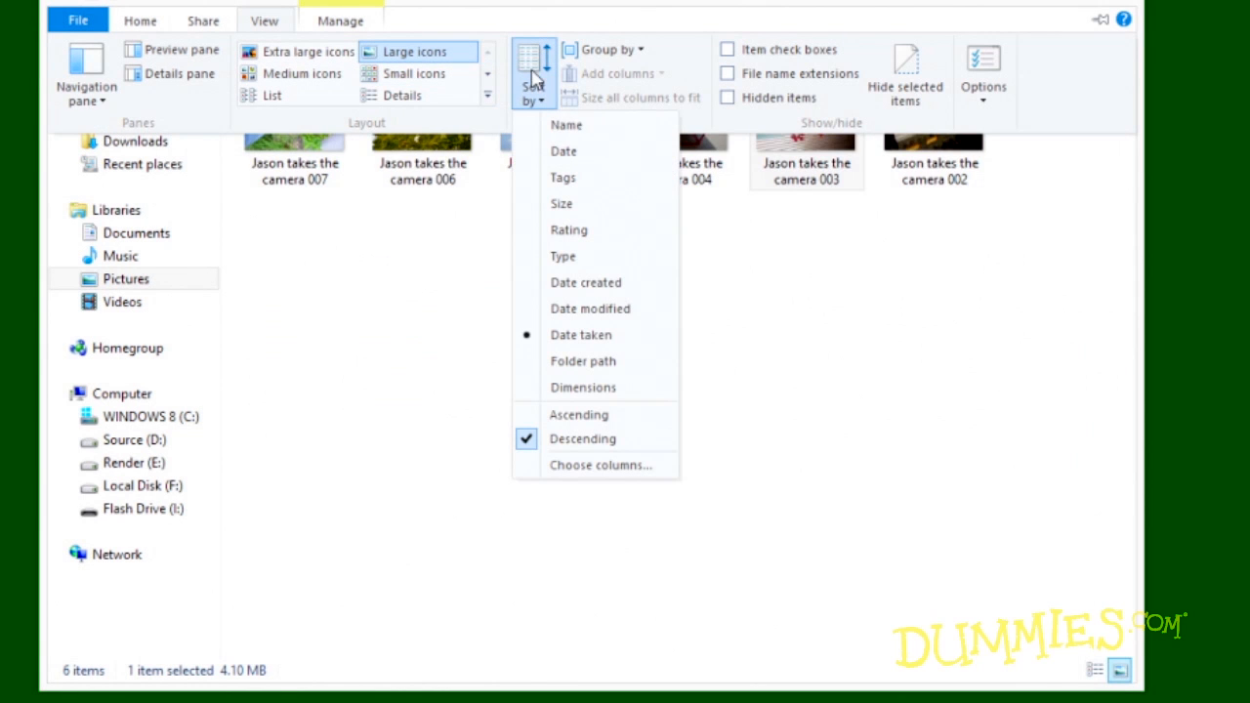
{"action": "mouse_move", "coordinate": [600, 183]}
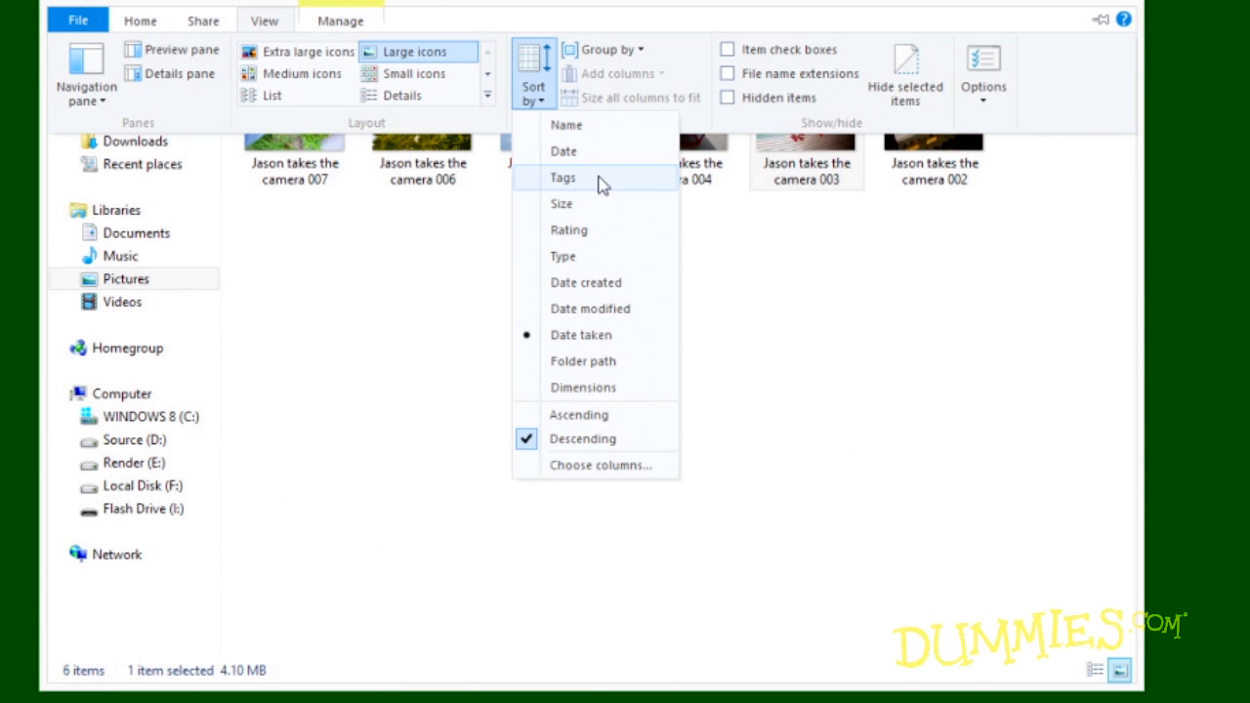
{"action": "mouse_move", "coordinate": [606, 156]}
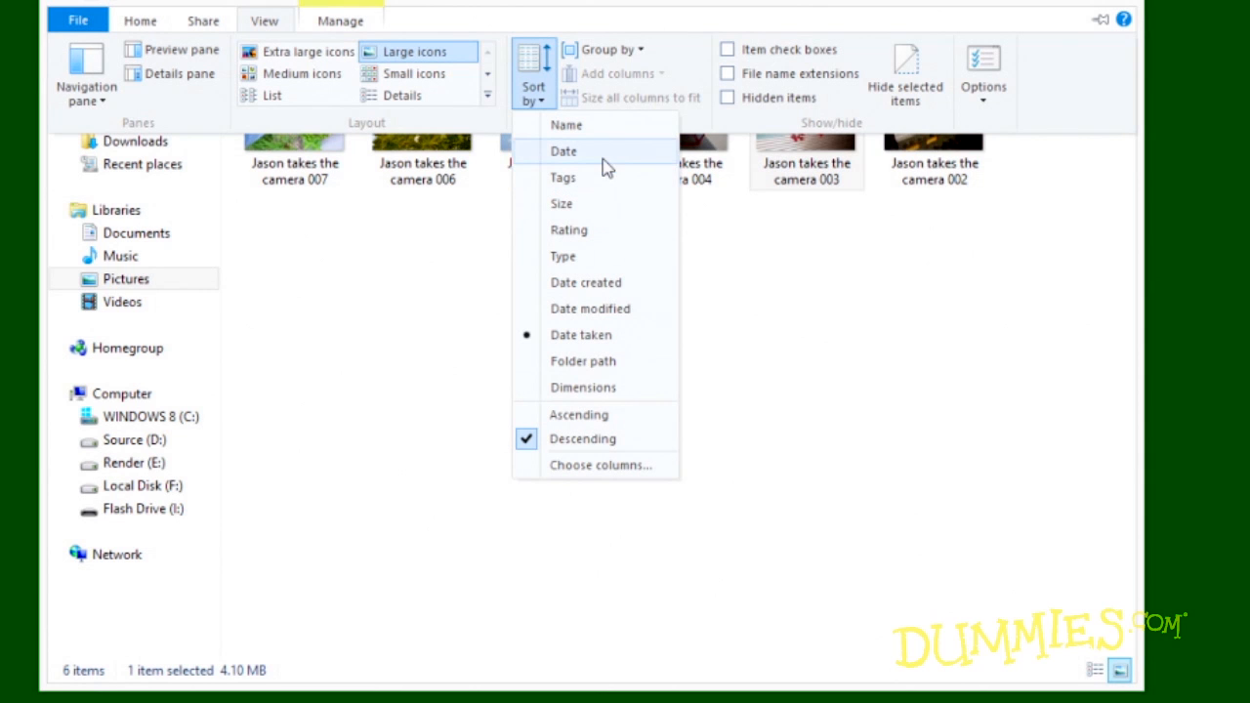
{"action": "mouse_move", "coordinate": [606, 161]}
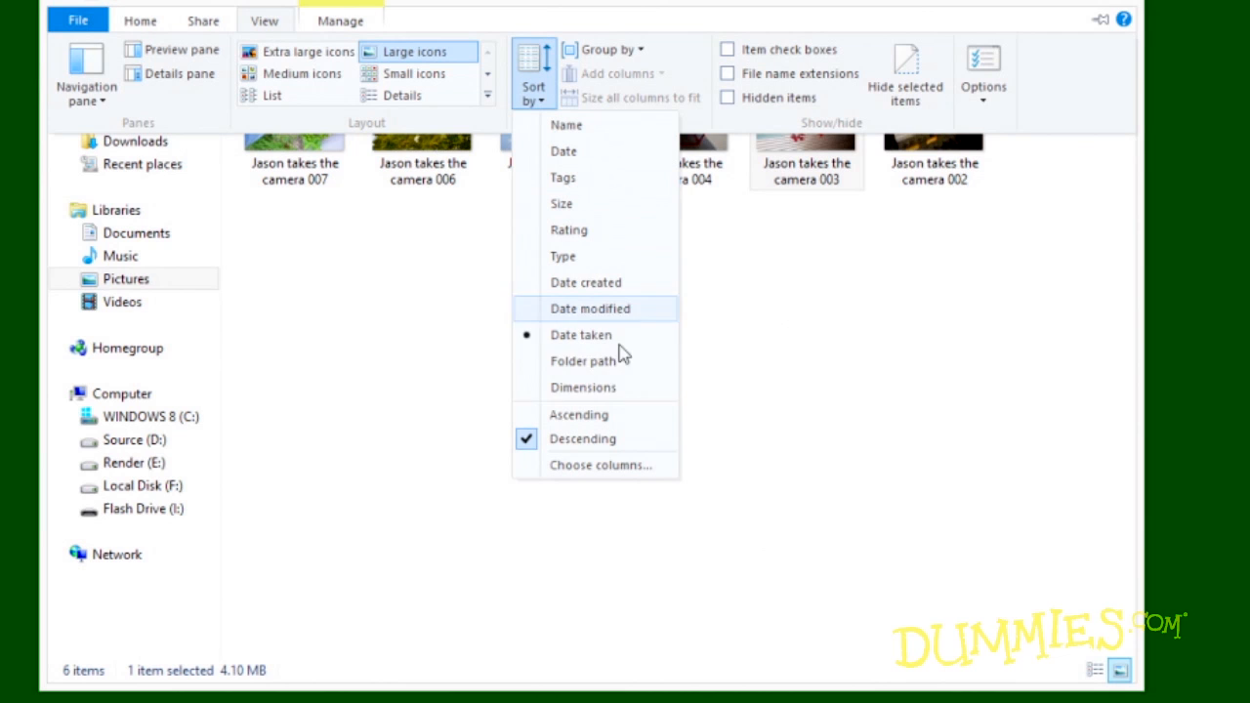
{"action": "mouse_move", "coordinate": [621, 389]}
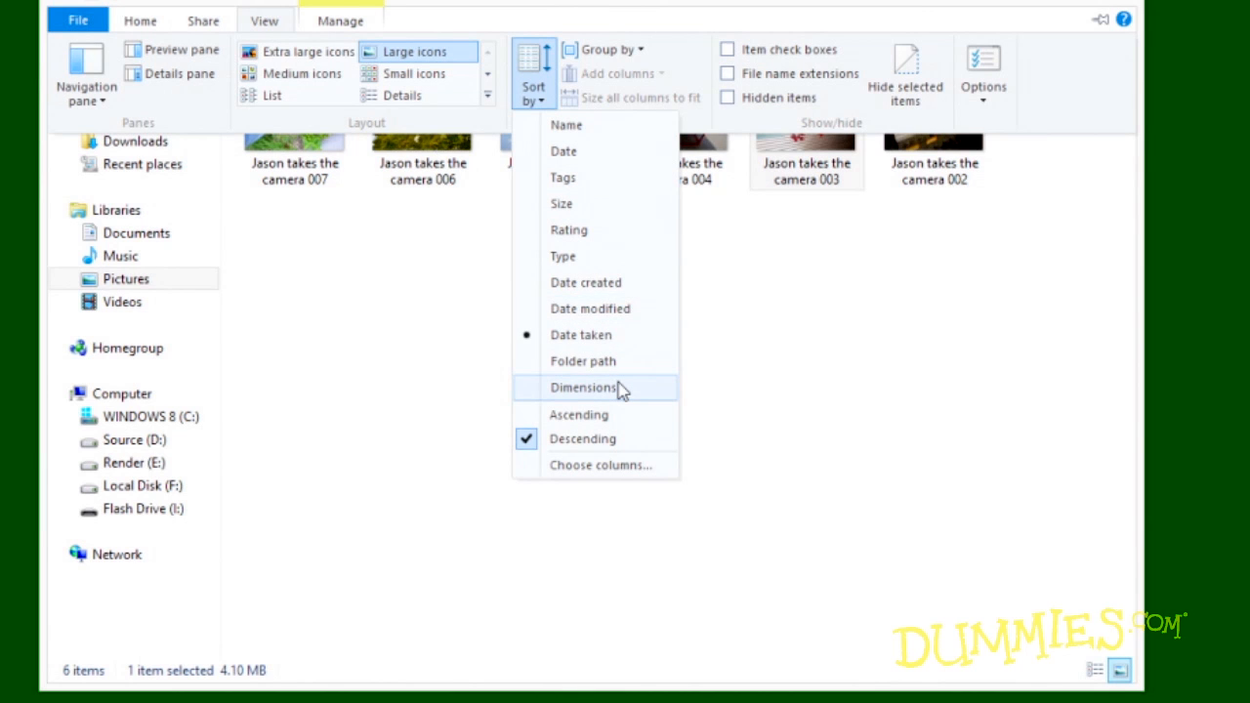